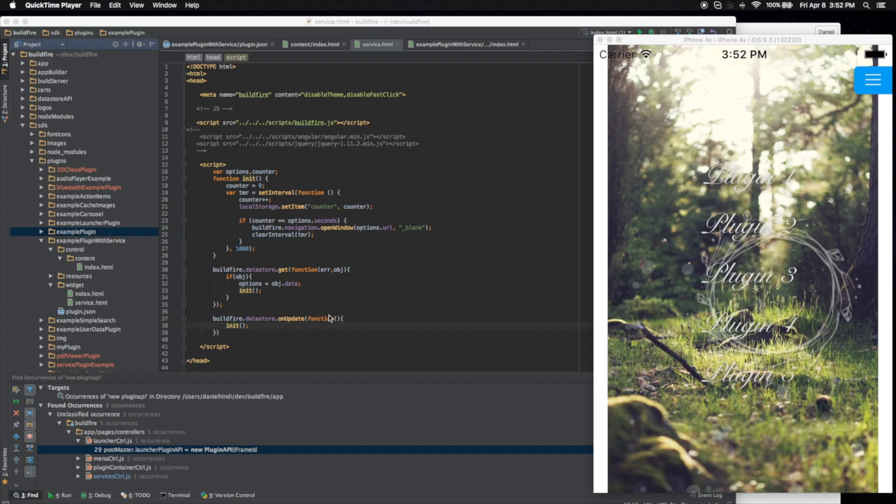
mouse_move(309, 239)
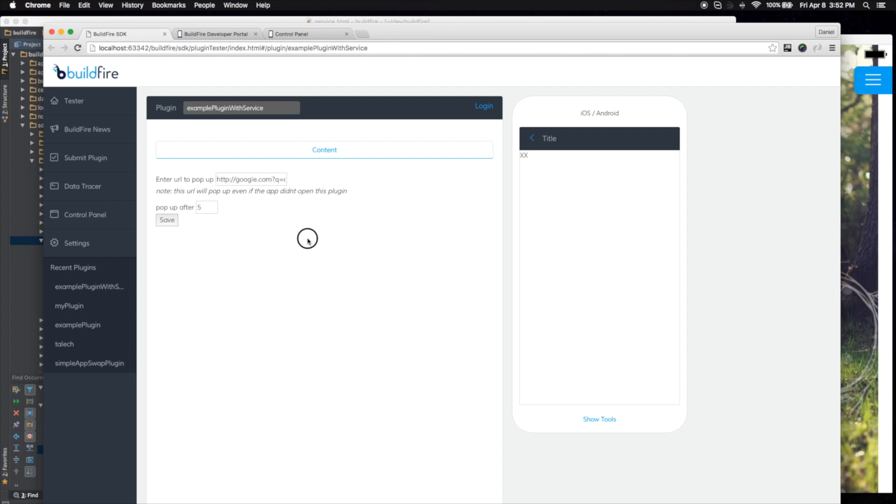
mouse_move(210, 258)
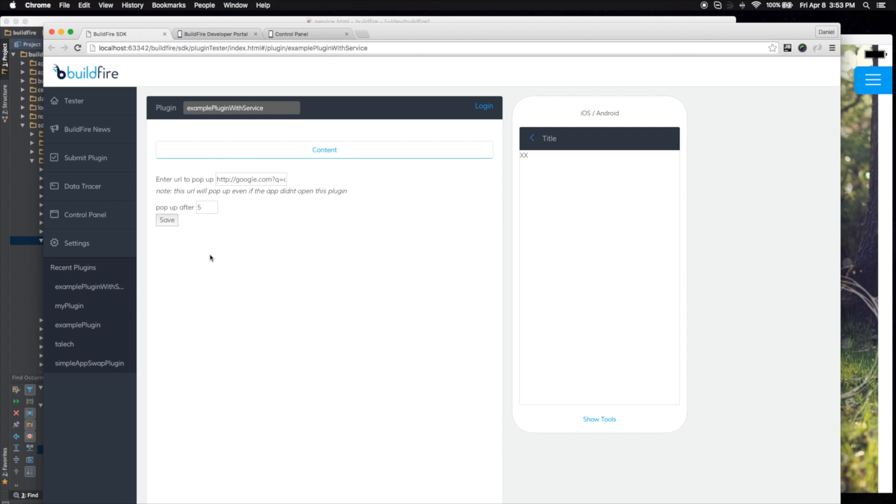
mouse_move(473, 290)
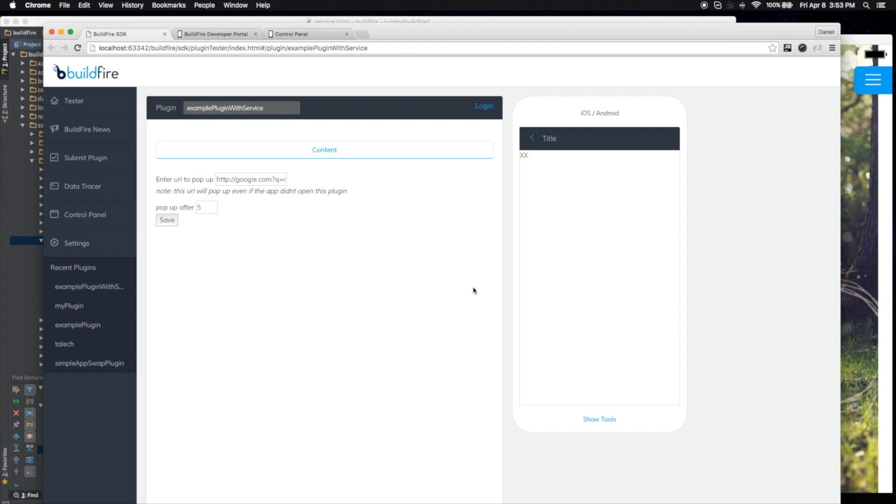
- Save the pop-up URL and 'pop up after 5' setting so the preview shows '5 seconds'
left_click(166, 220)
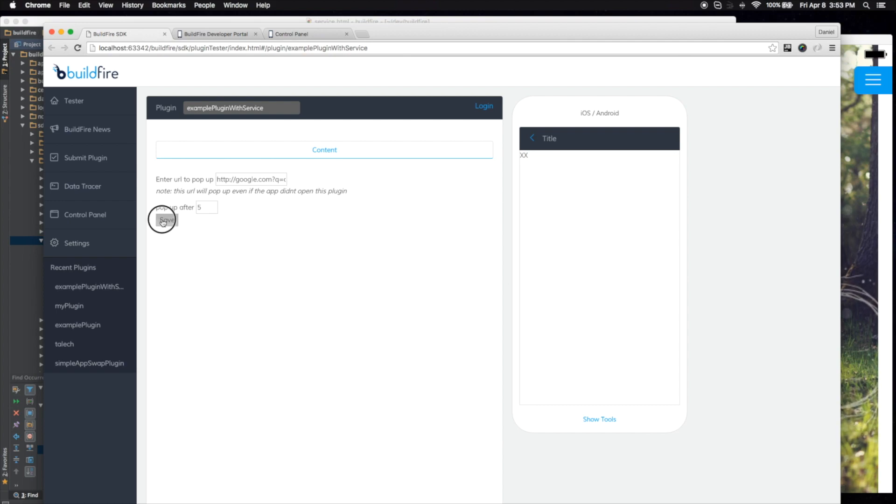
left_click(166, 219)
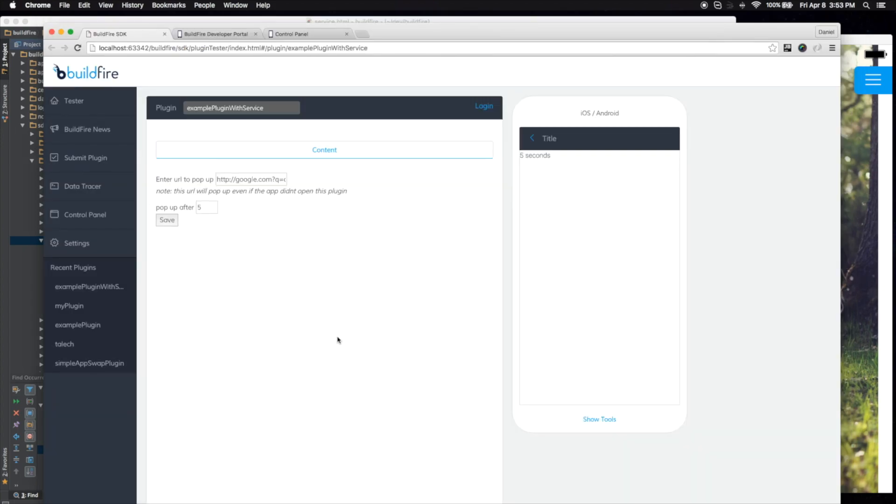
mouse_move(559, 172)
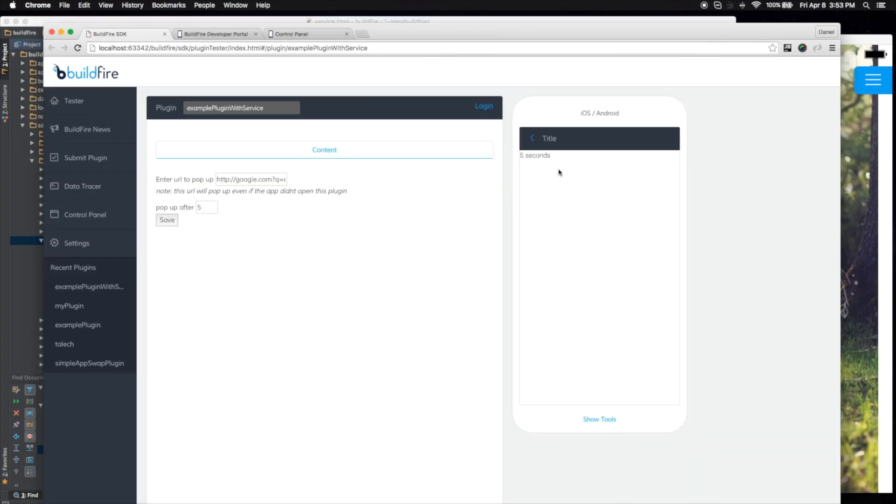
mouse_move(542, 175)
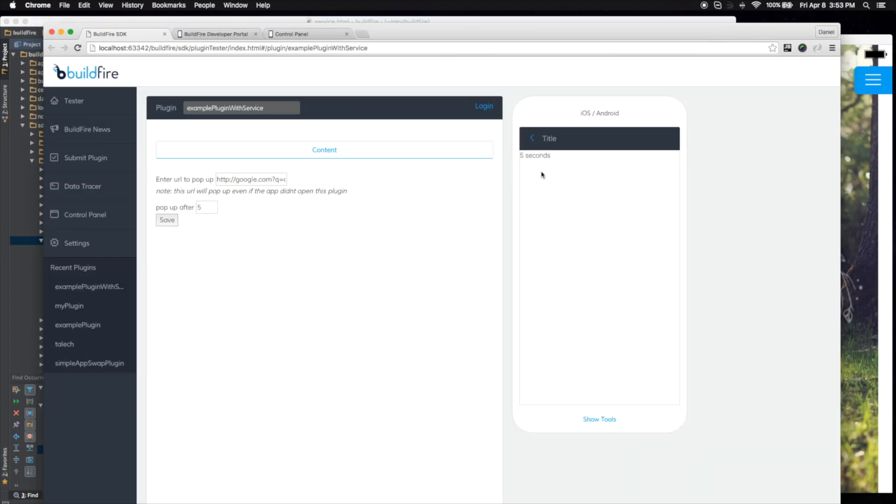
mouse_move(550, 171)
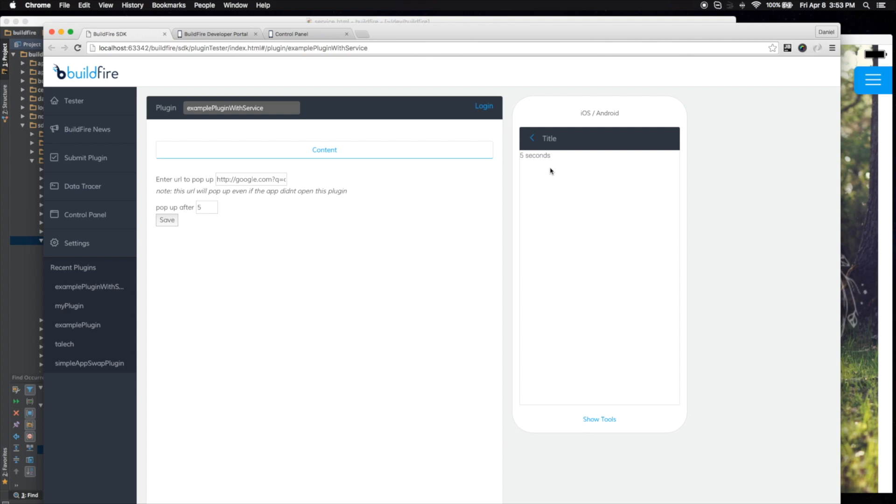
mouse_move(551, 160)
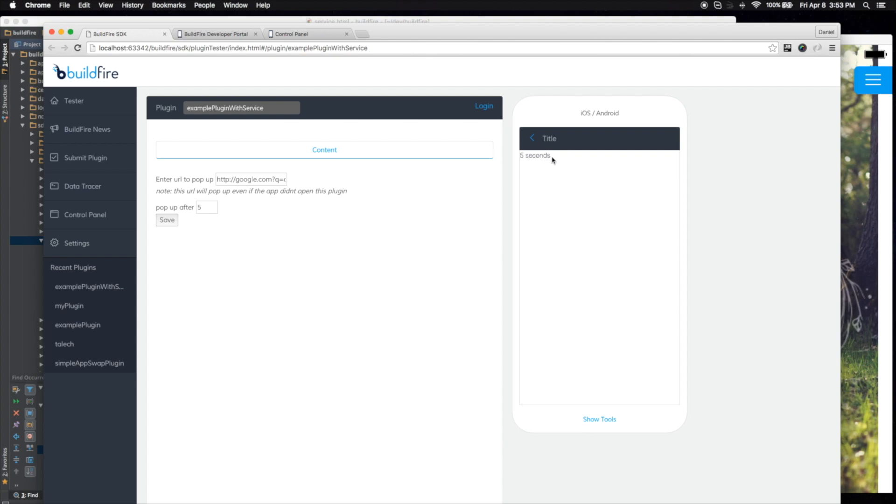
mouse_move(546, 182)
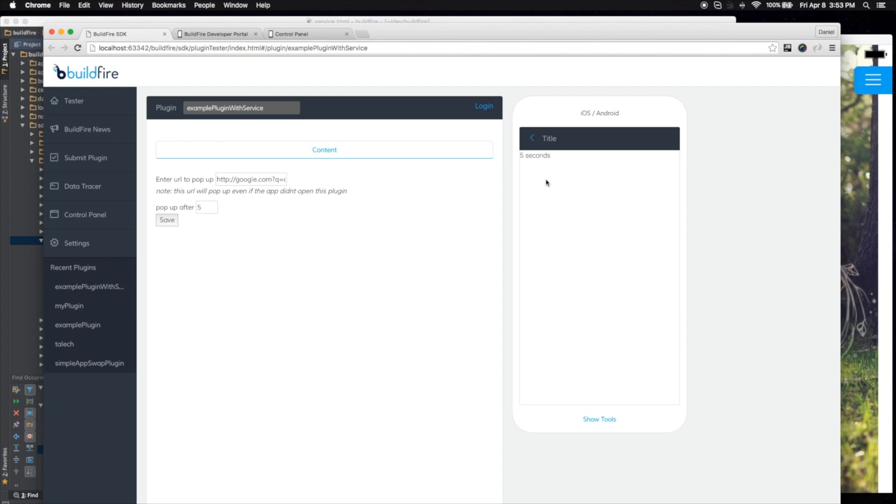
mouse_move(360, 206)
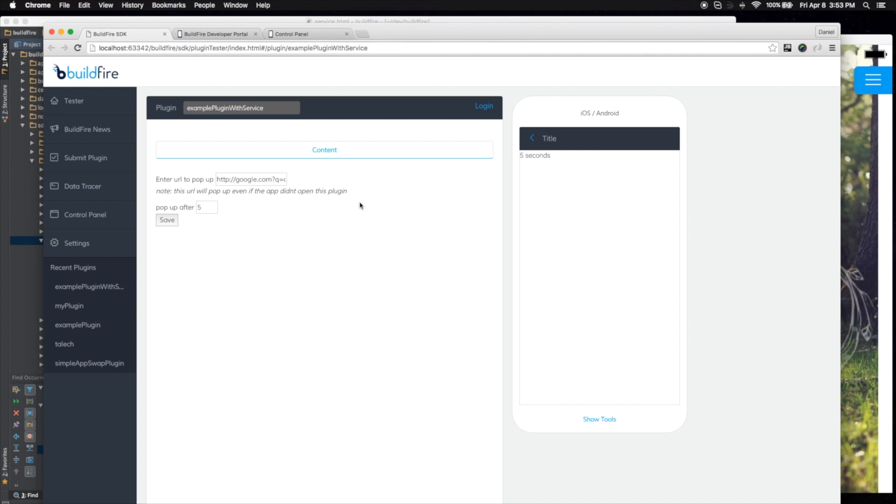
- Reload the plugin tester, wait for the Google search pop-up, then dismiss it
left_click(369, 5)
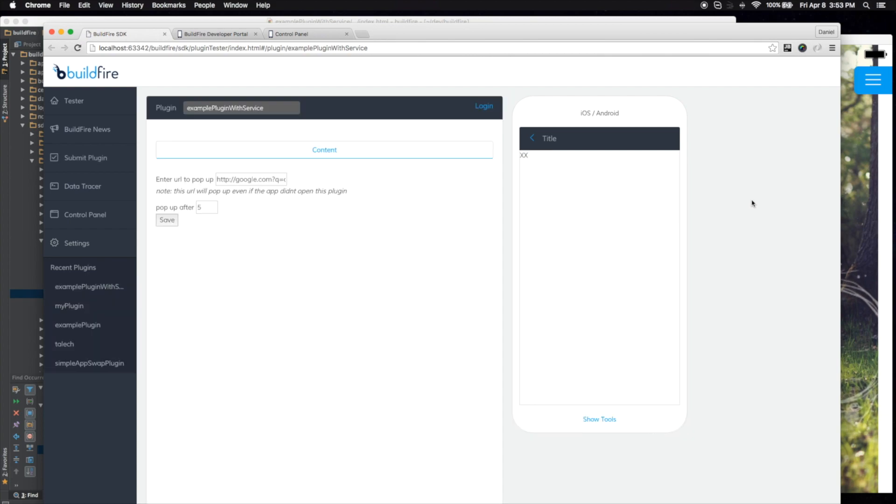
mouse_move(527, 161)
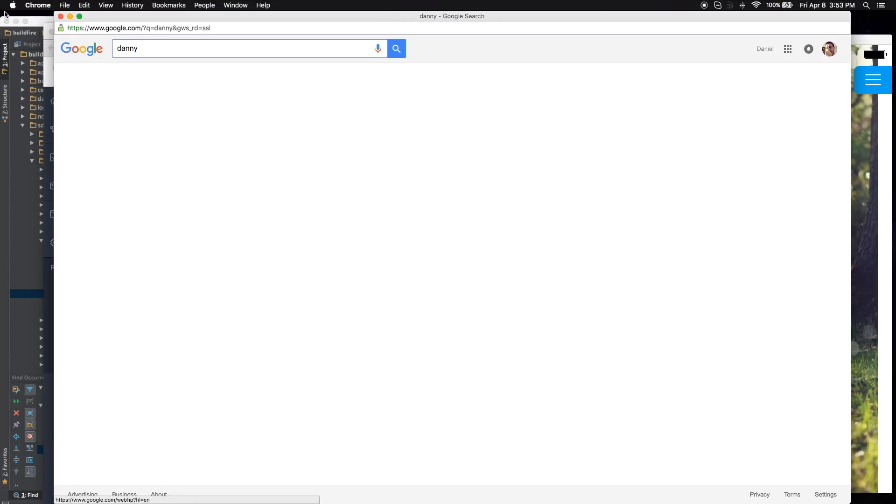
left_click(102, 34)
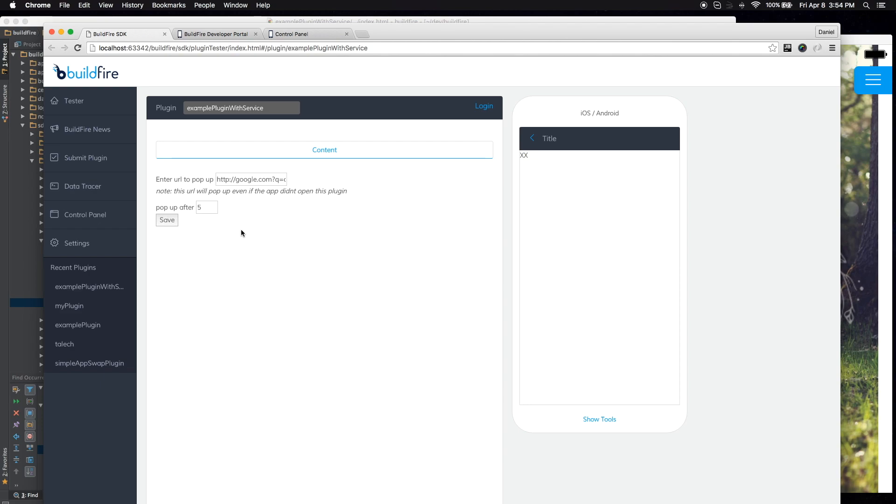
mouse_move(251, 228)
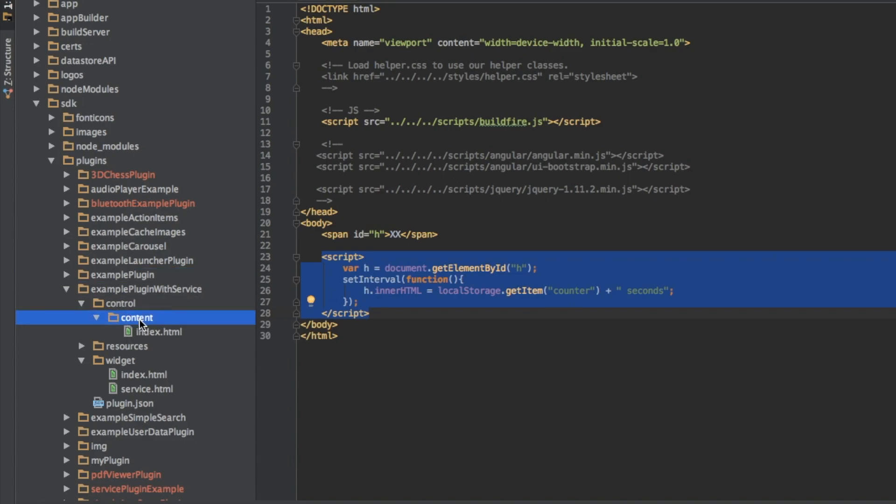
- Open control/content/index.html with its URL and seconds form and datastore code
left_click(161, 331)
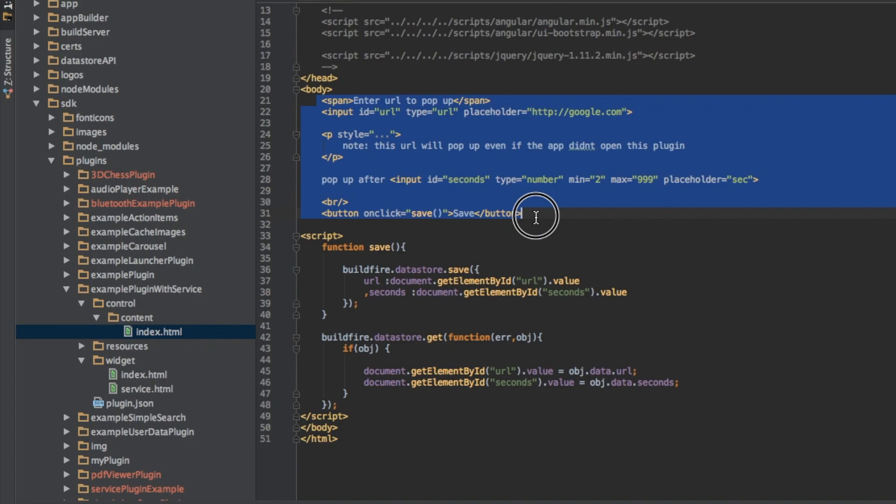
left_click(398, 280)
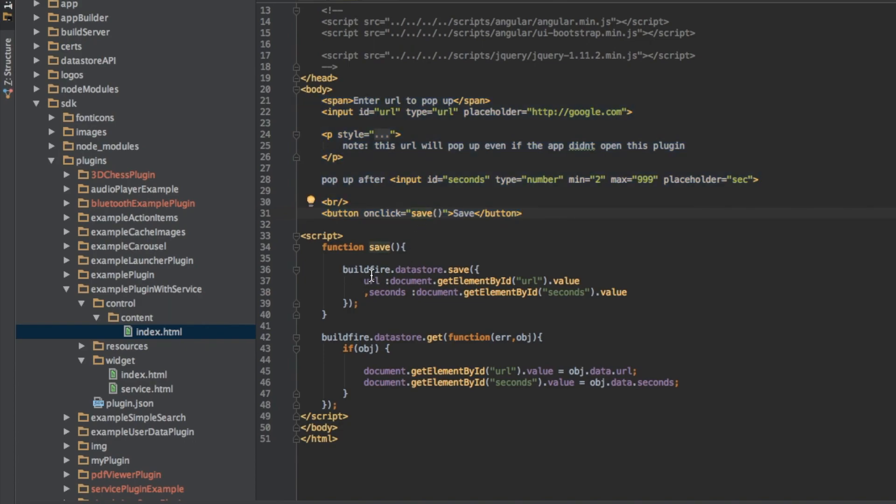
mouse_move(461, 269)
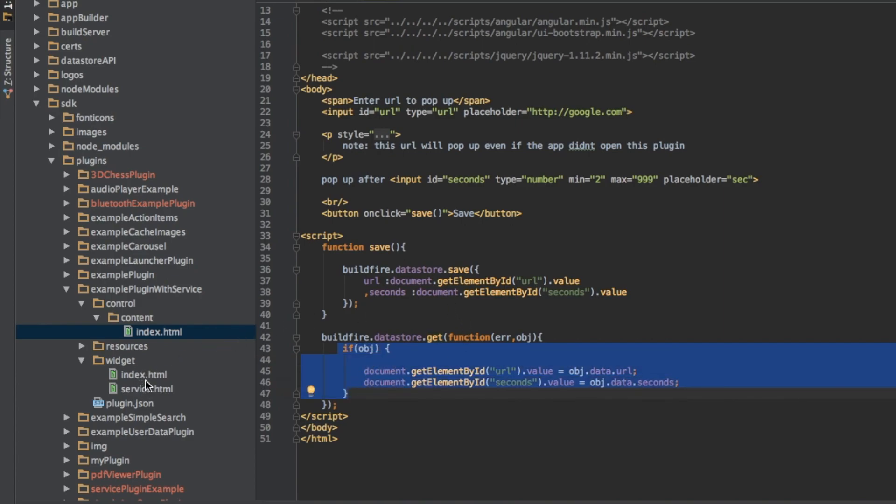
- Open widget/index.html, which shows the localStorage counter as seconds
left_click(120, 359)
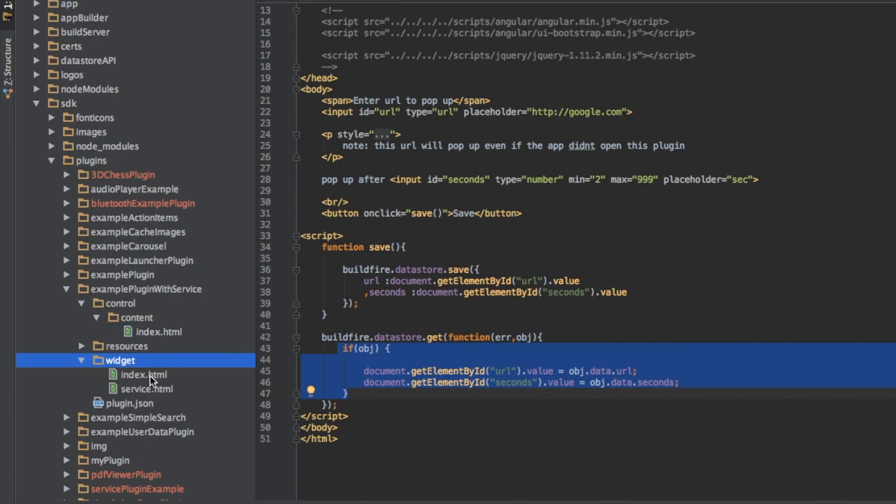
left_click(144, 374)
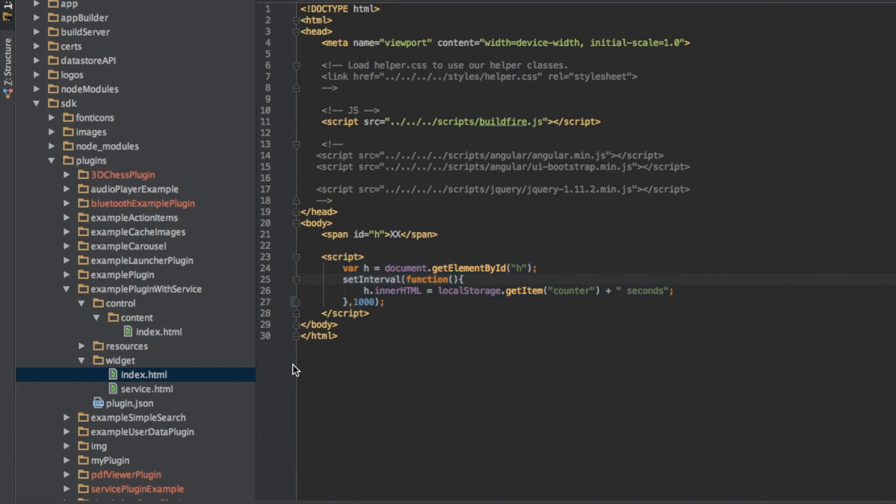
mouse_move(326, 372)
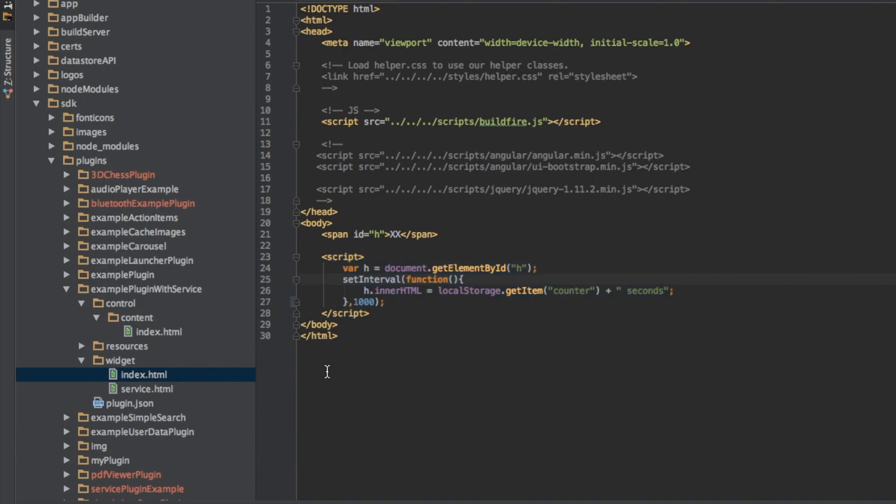
mouse_move(350, 361)
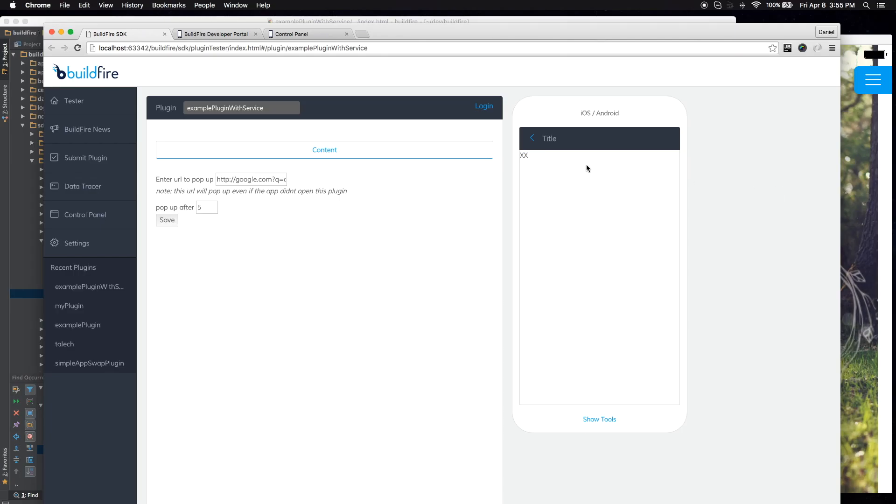
- Reload the tester until the preview reaches '5 seconds', then return to WebStorm
left_click(77, 48)
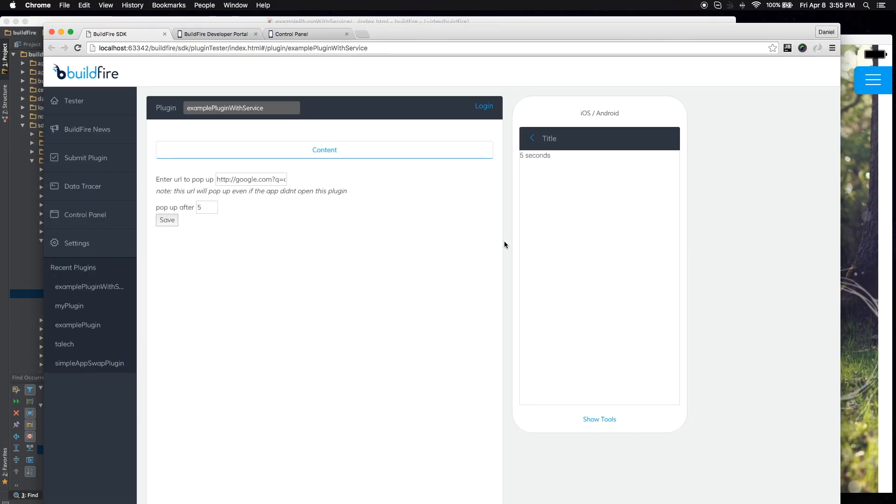
left_click(37, 288)
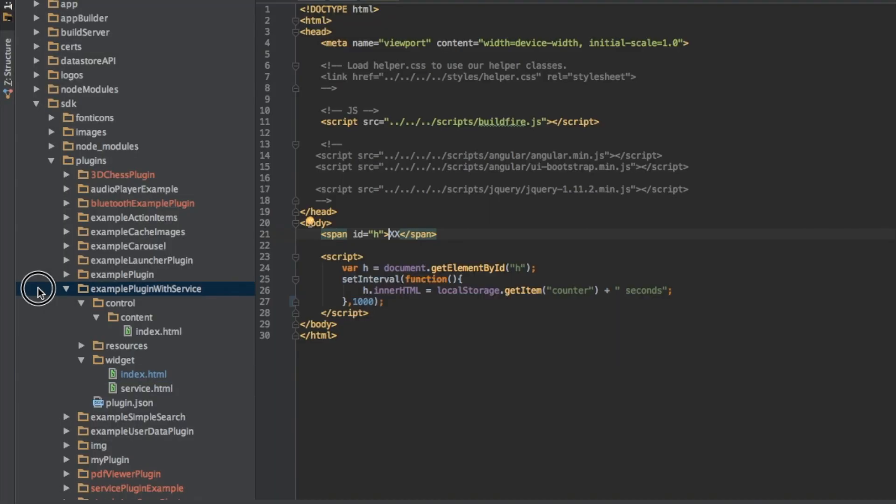
- Select the examplePluginWithService folder in the project tree to reach service.html
left_click(146, 388)
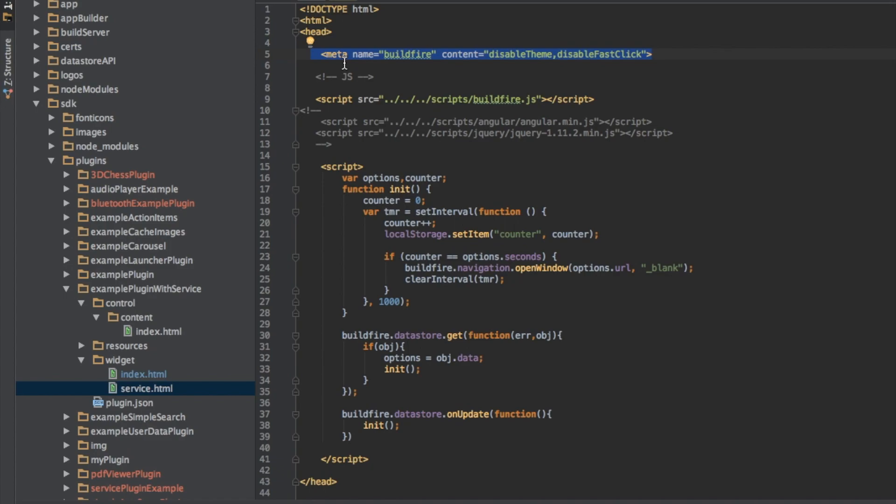
mouse_move(541, 65)
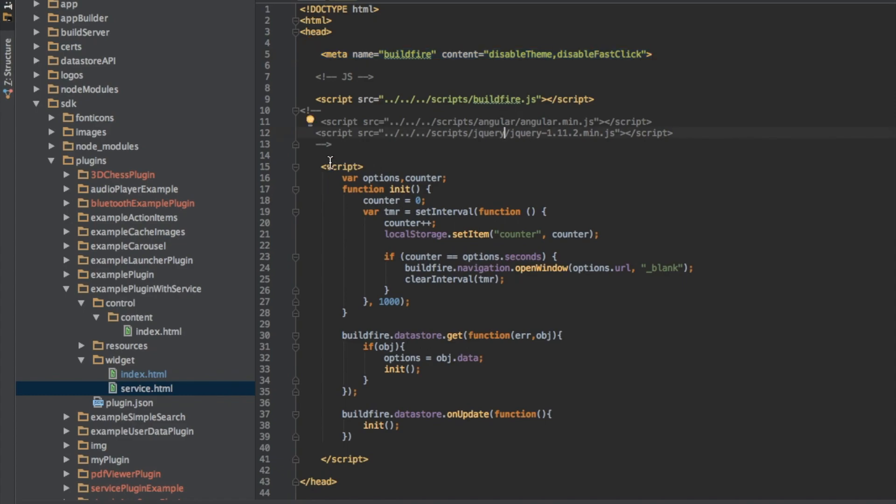
mouse_move(334, 360)
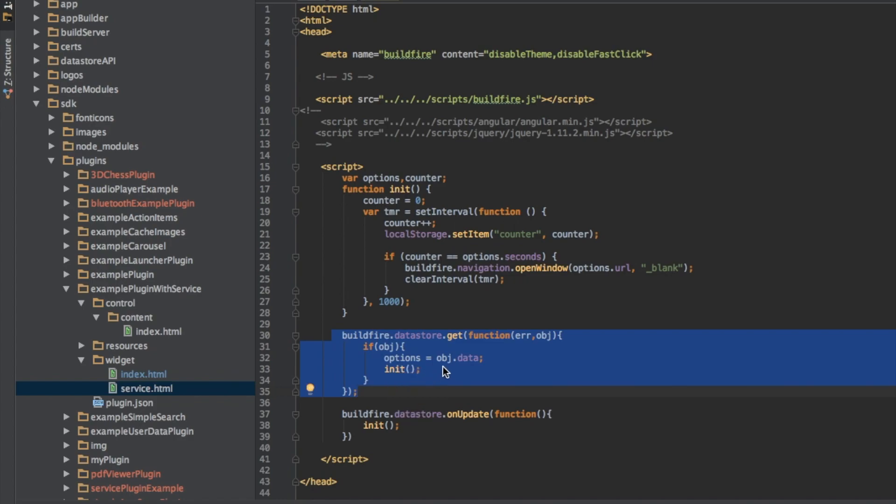
mouse_move(358, 213)
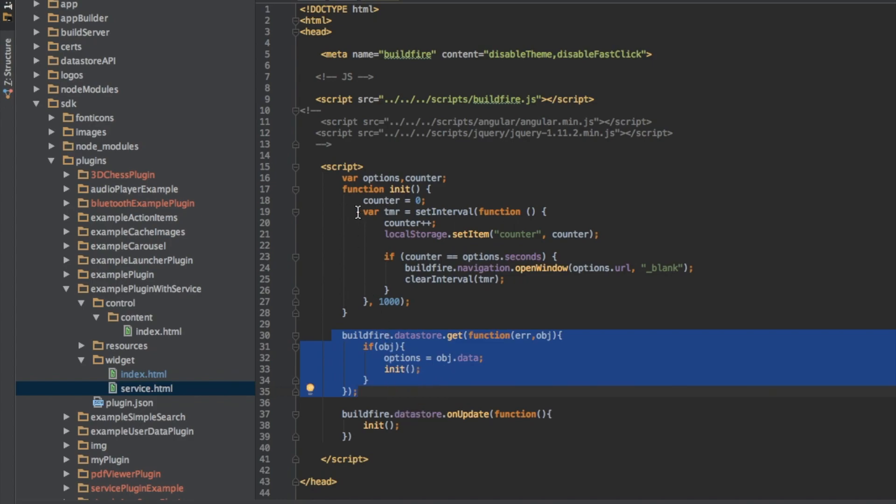
left_click(334, 335)
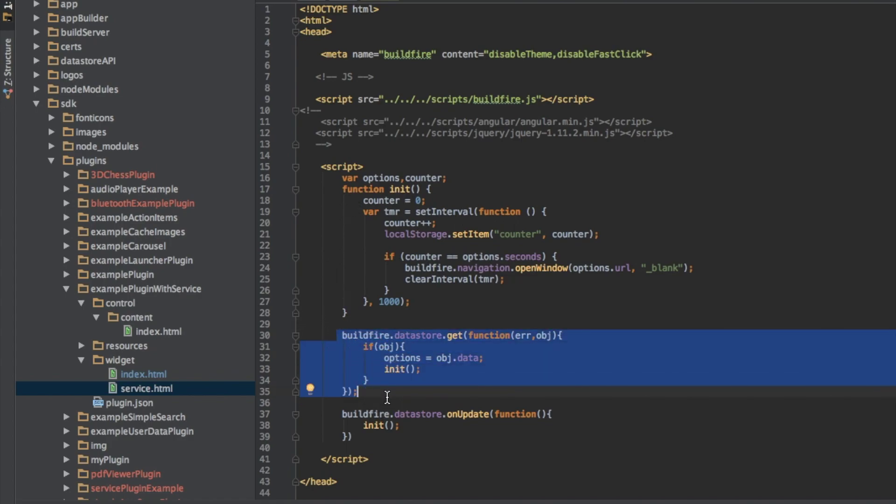
left_click(343, 223)
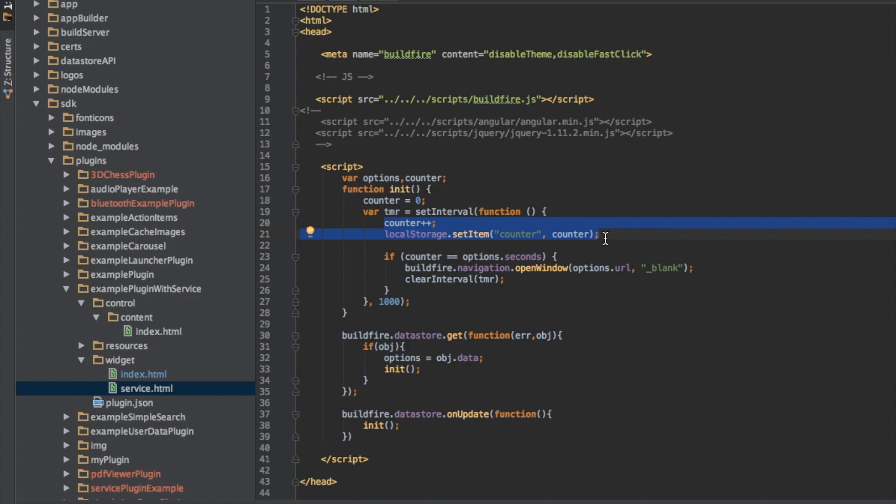
left_click(411, 244)
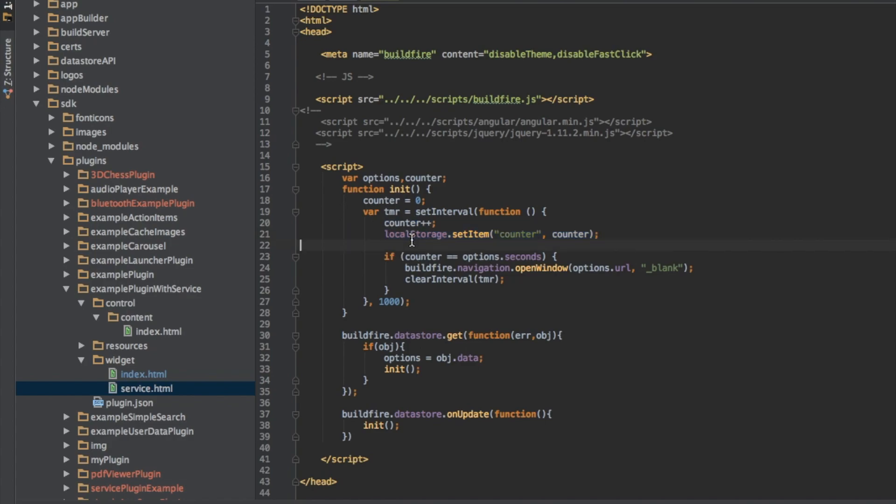
double_click(417, 234)
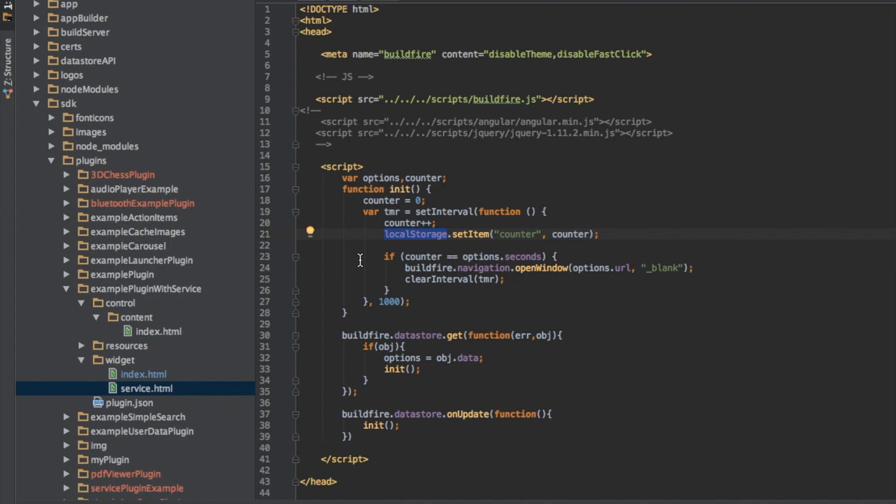
mouse_move(521, 262)
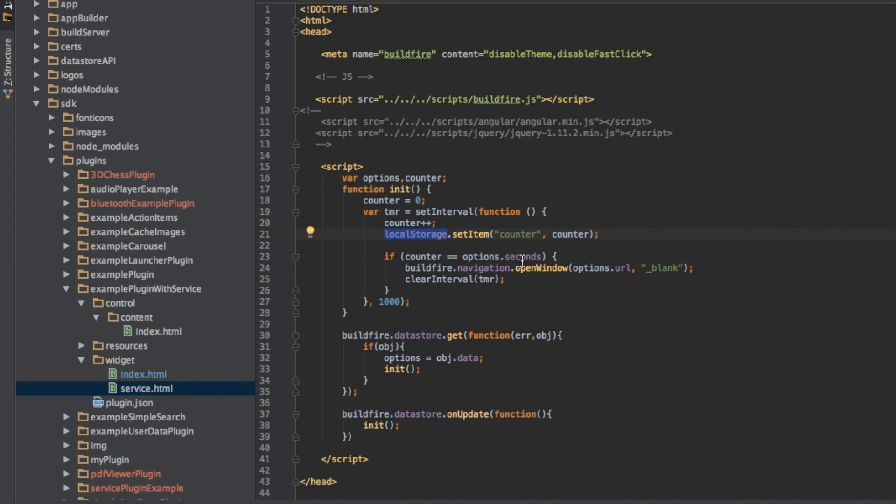
mouse_move(417, 270)
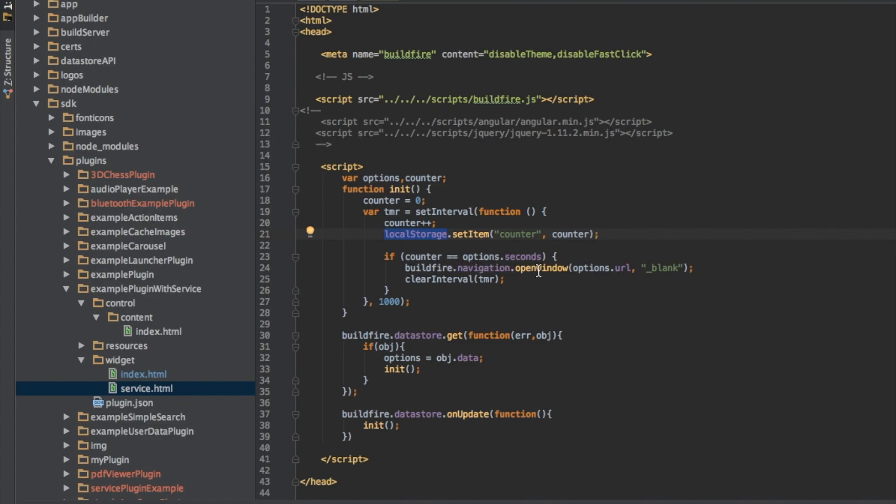
double_click(593, 267)
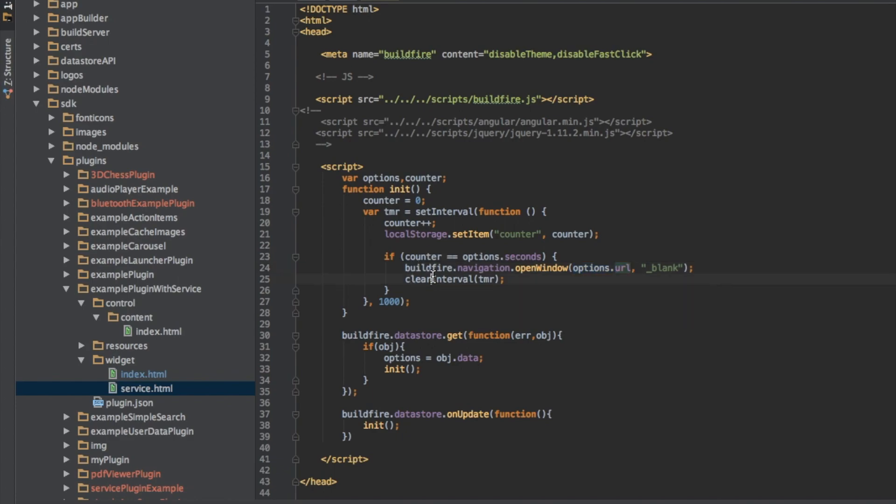
double_click(438, 279)
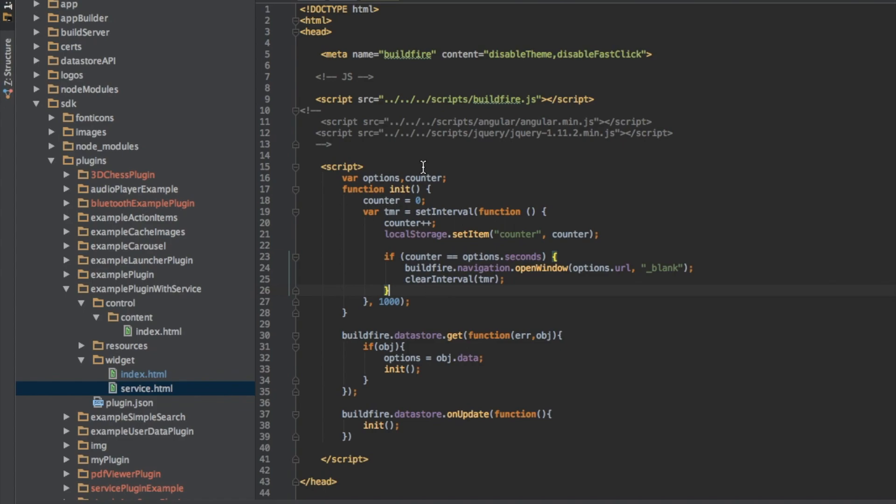
mouse_move(507, 387)
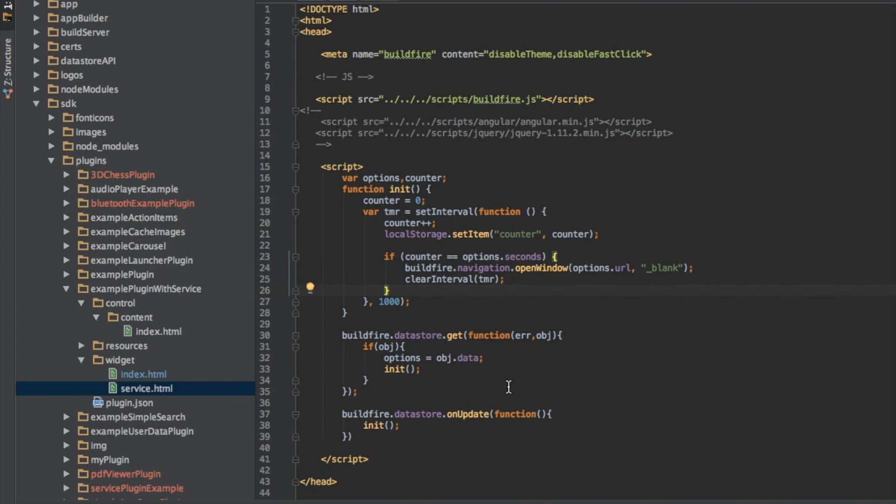
mouse_move(507, 365)
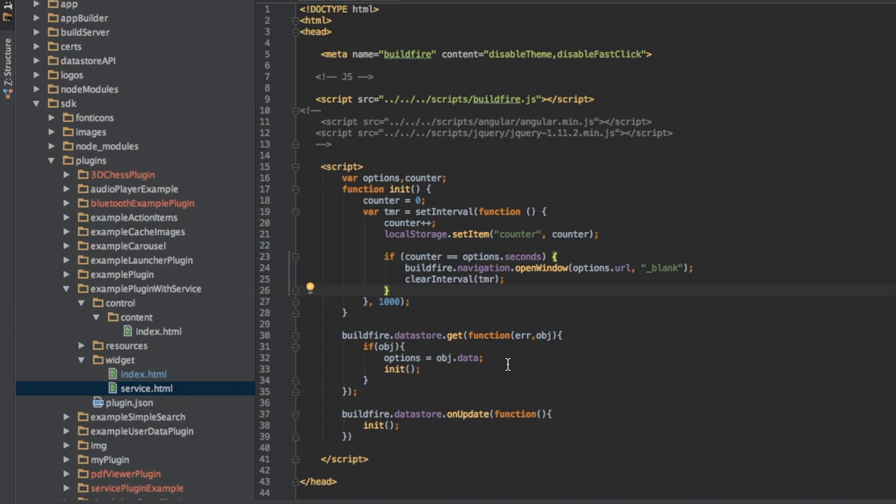
mouse_move(213, 360)
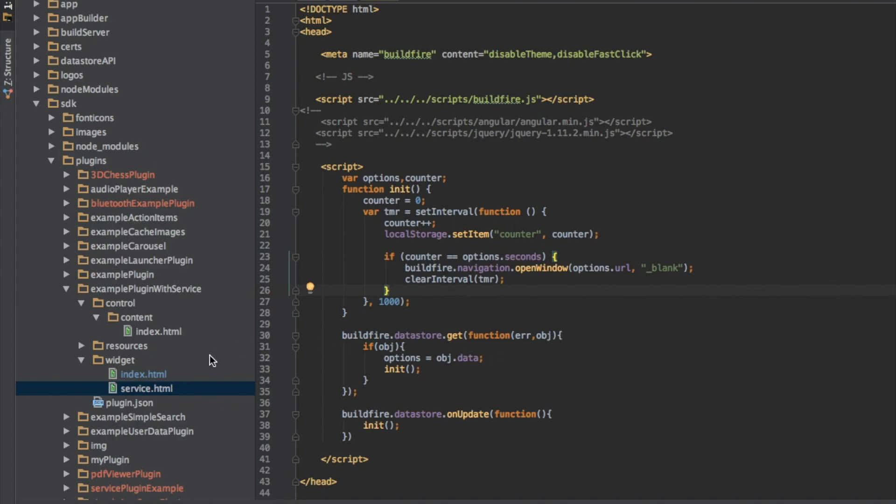
- Open plugin.json to see service.html registered as the widget service, then select service.html
left_click(133, 402)
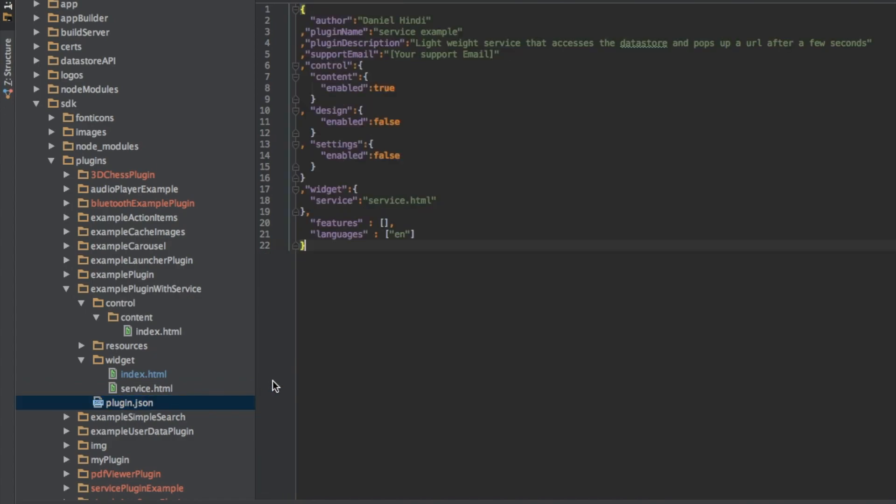
mouse_move(280, 387)
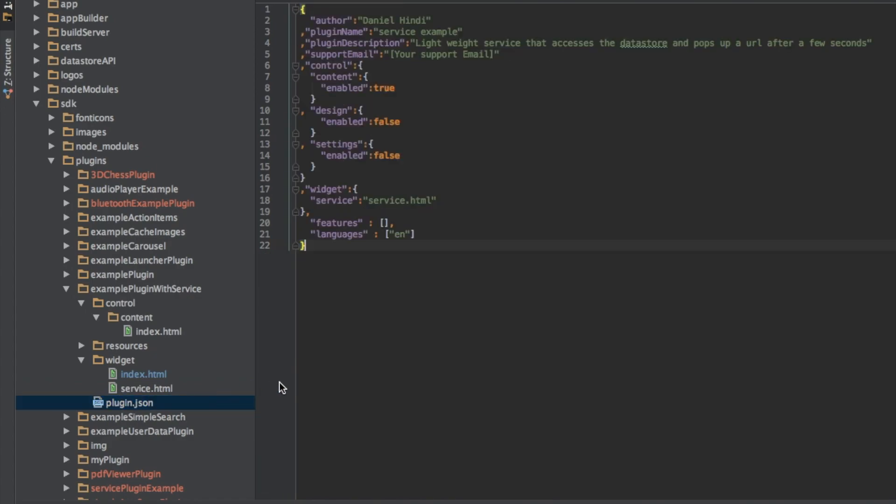
mouse_move(324, 203)
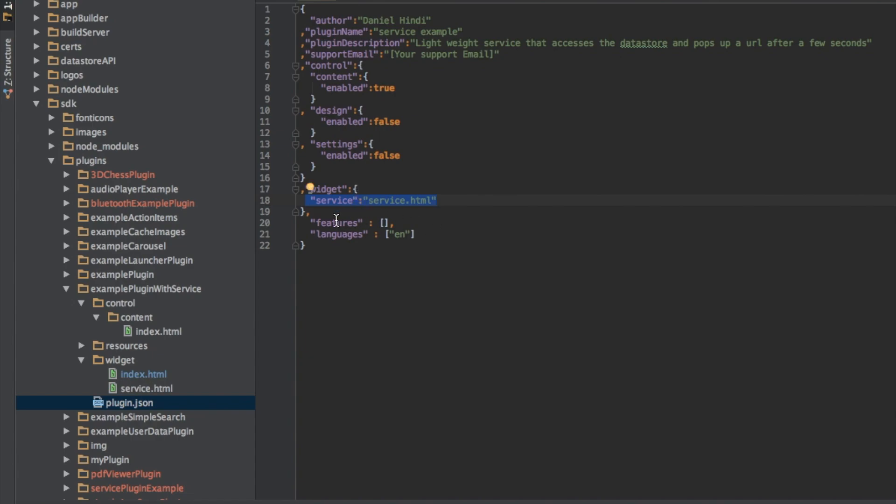
left_click(384, 201)
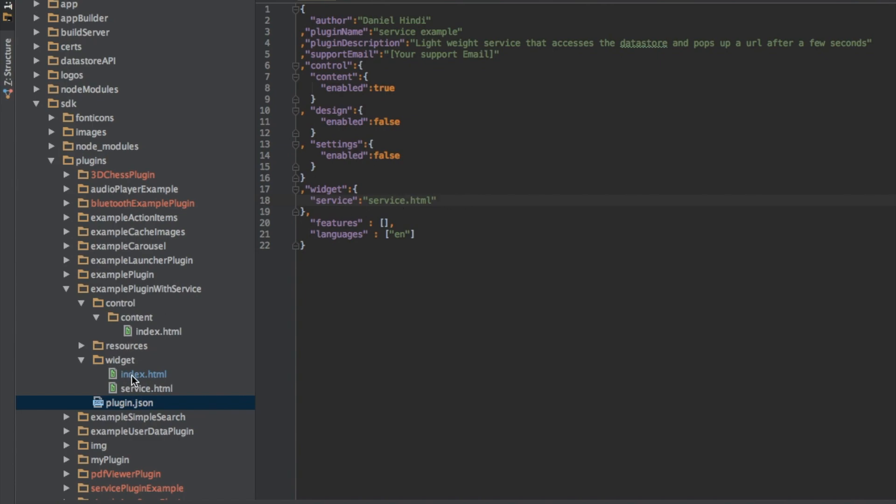
scroll("down", 3)
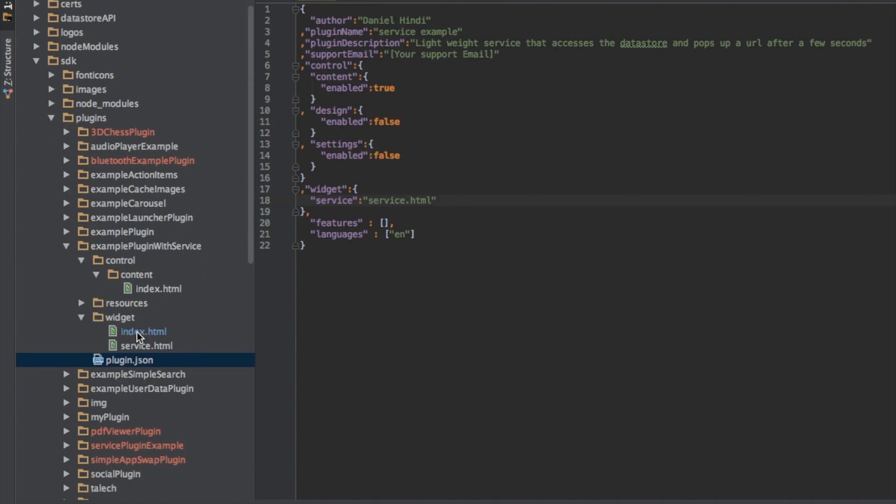
left_click(145, 345)
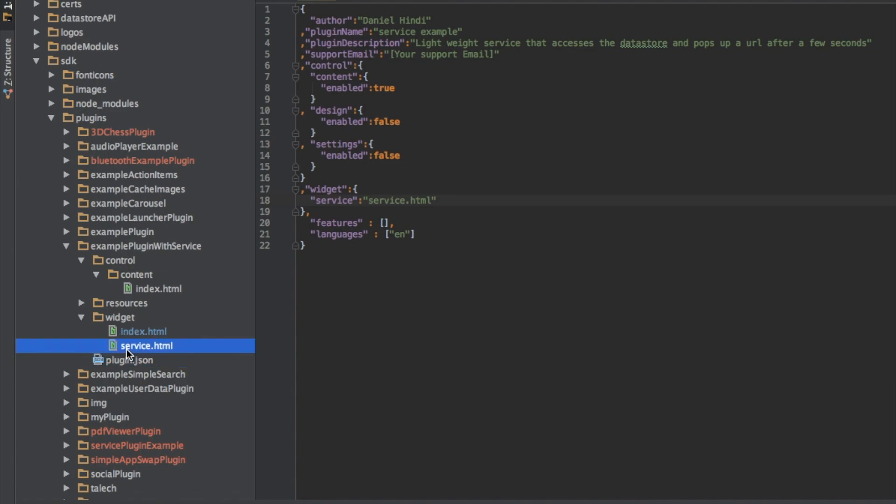
mouse_move(401, 208)
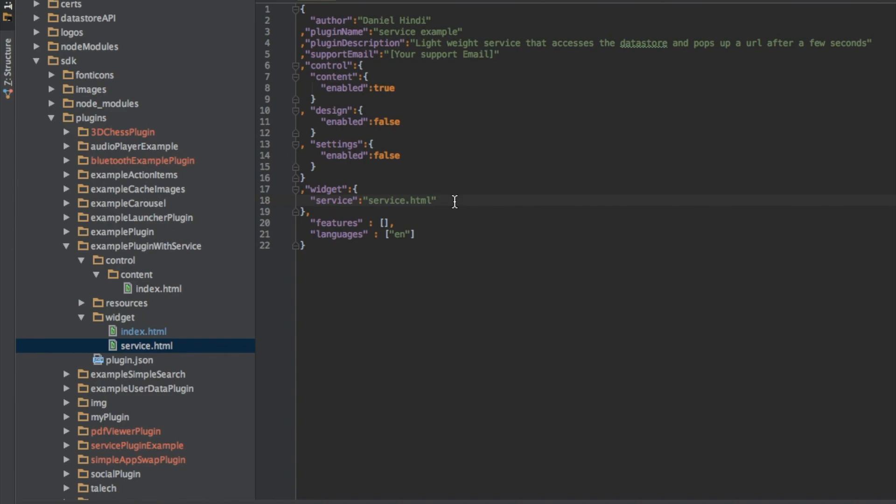
mouse_move(433, 201)
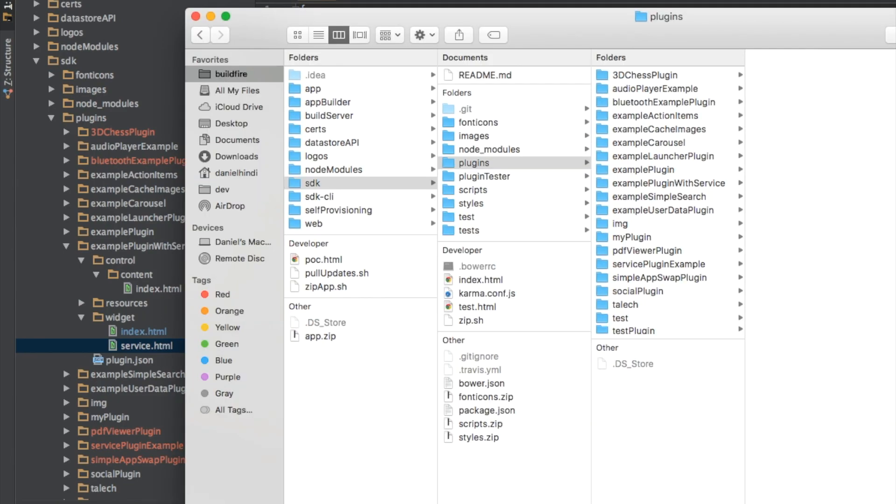
mouse_move(644, 184)
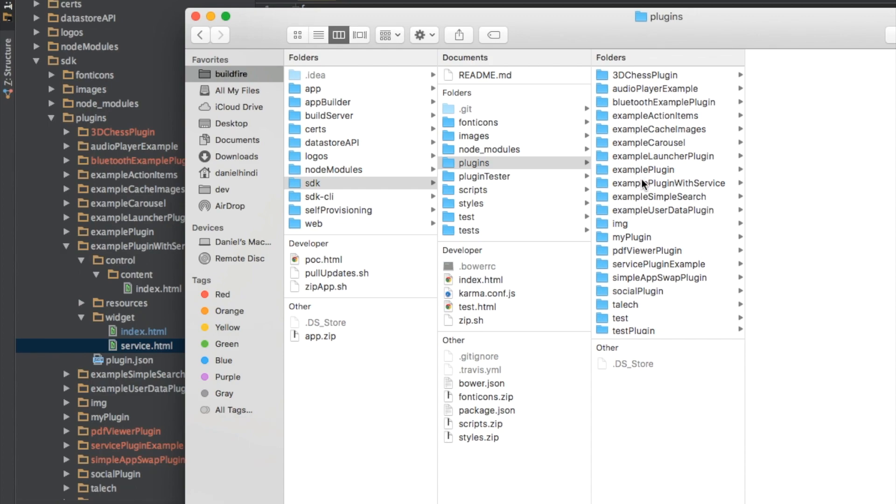
- Compress the examplePluginWithService folder into examplePluginWithService.zip inside plugins
left_click(661, 183)
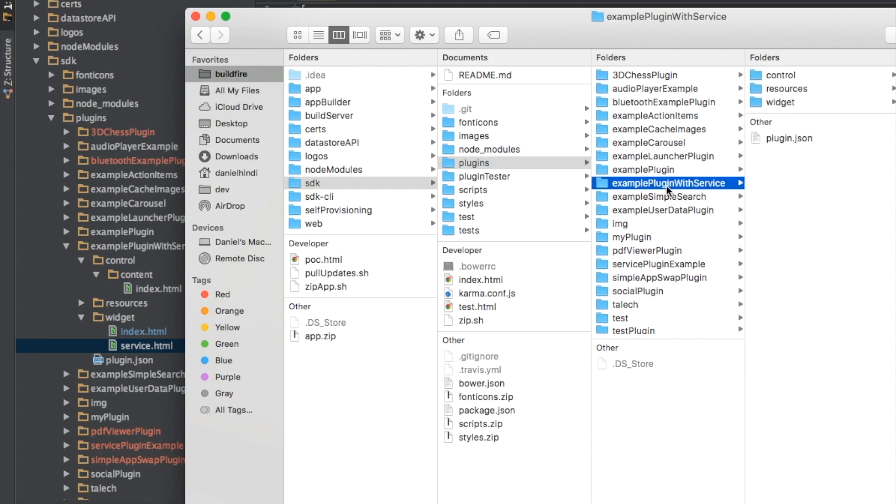
right_click(669, 183)
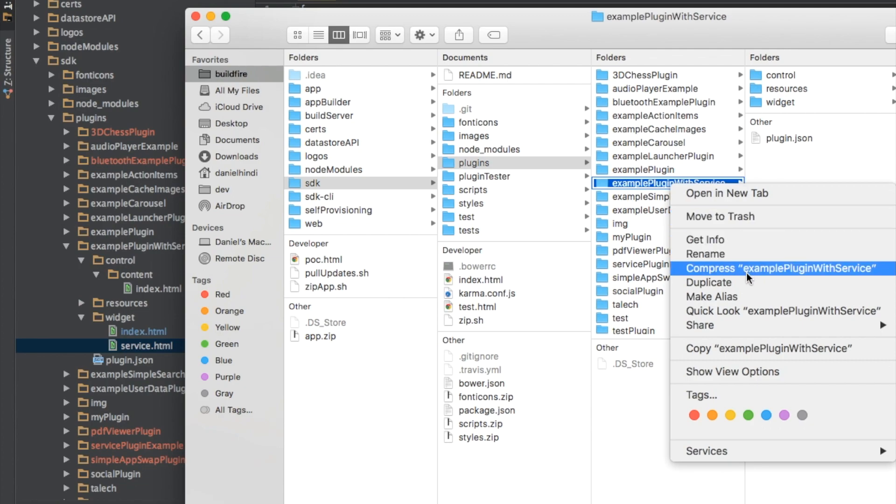
left_click(766, 267)
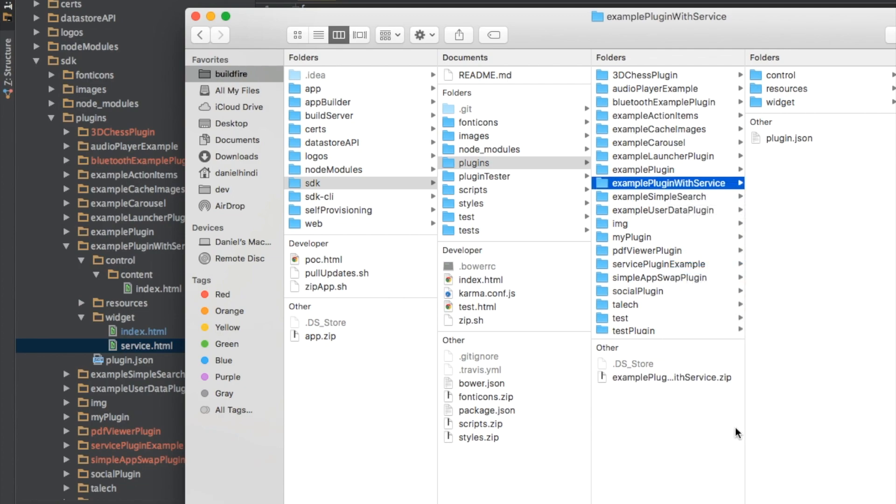
left_click(667, 377)
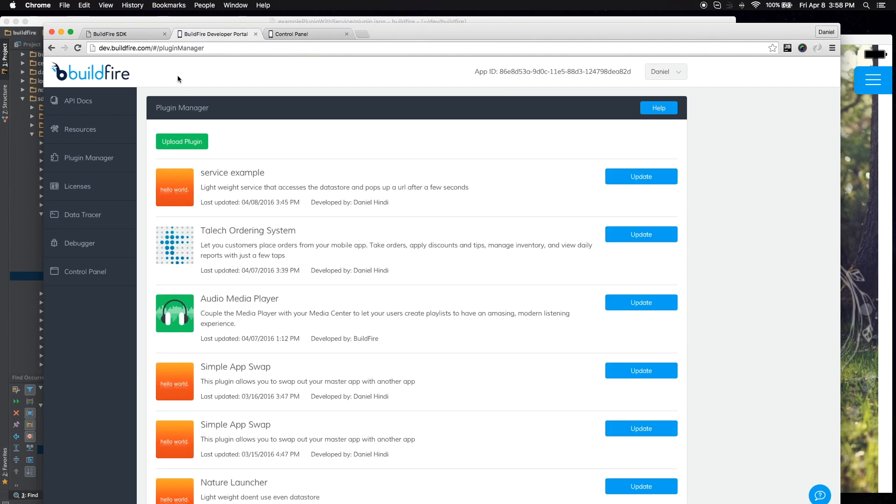
mouse_move(287, 377)
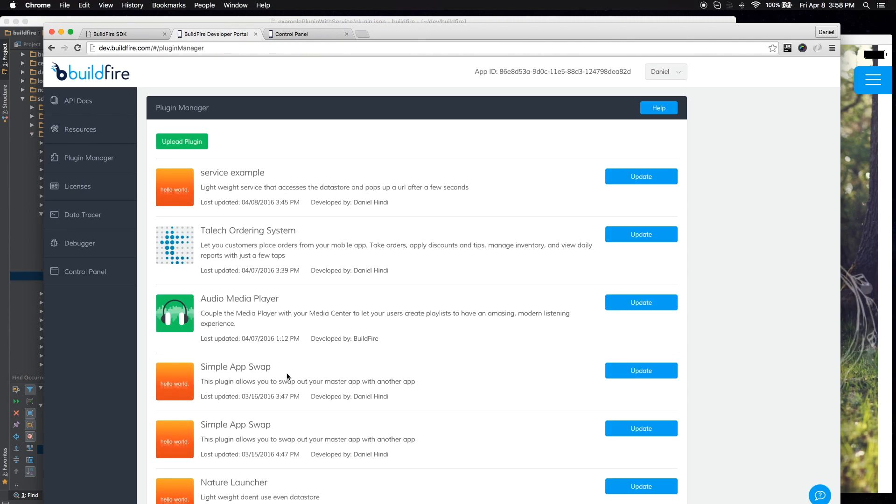
- Update service example with examplePluginWithService.zip, marked backwards compatible with no new features
double_click(232, 172)
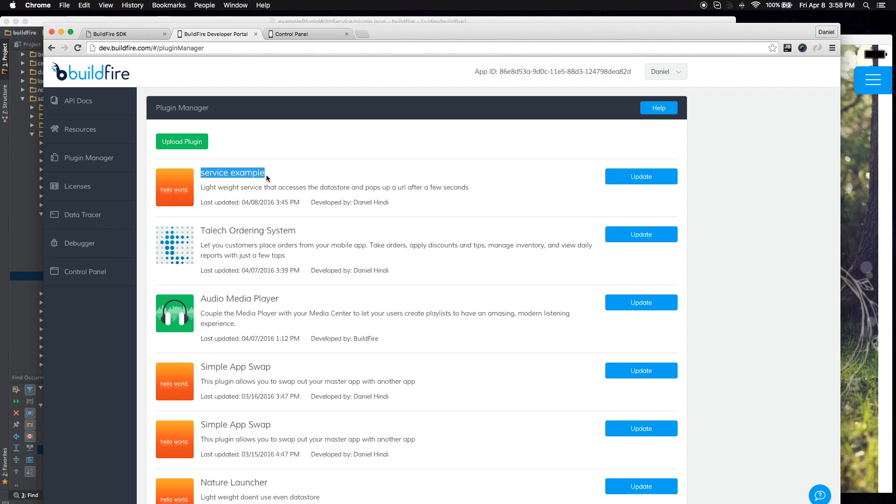
left_click(640, 176)
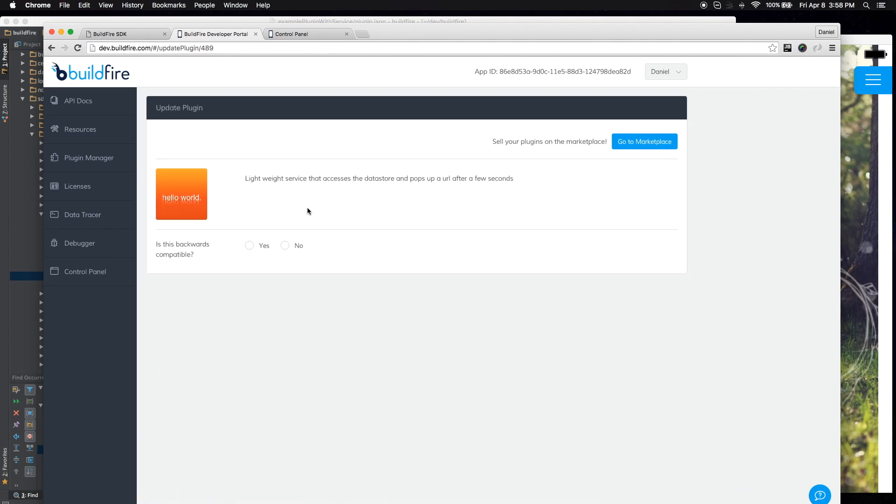
left_click(249, 245)
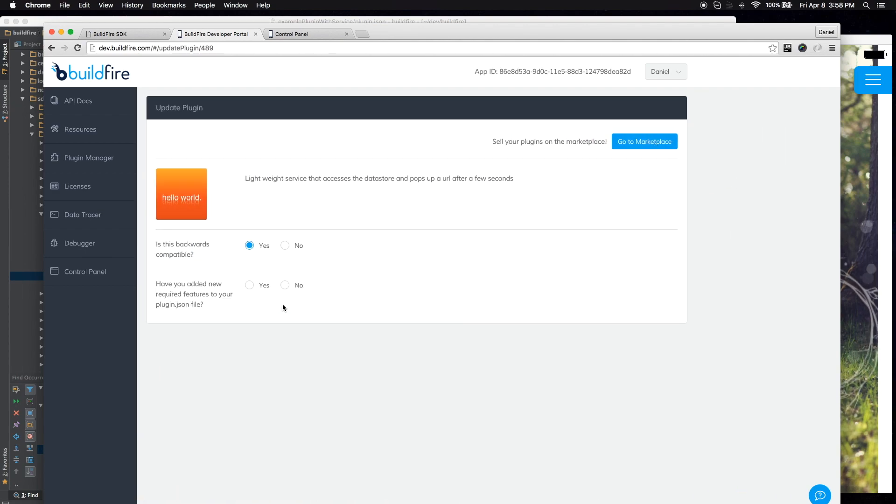
left_click(284, 285)
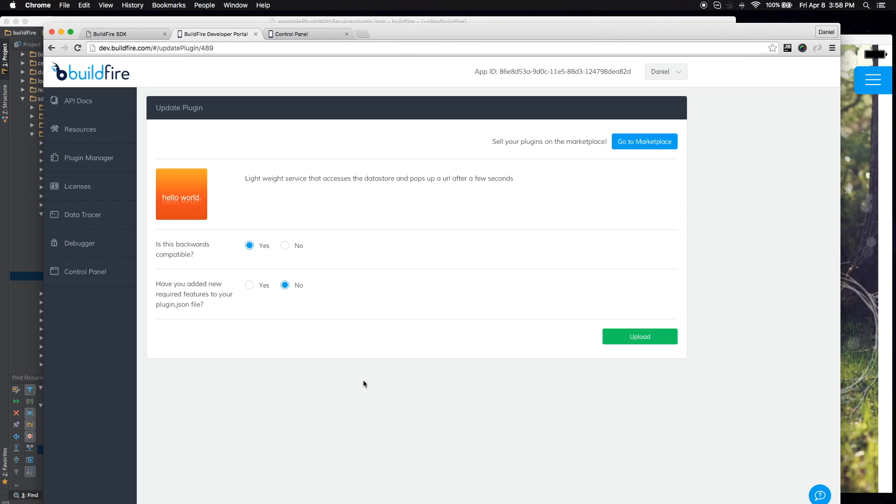
left_click(639, 335)
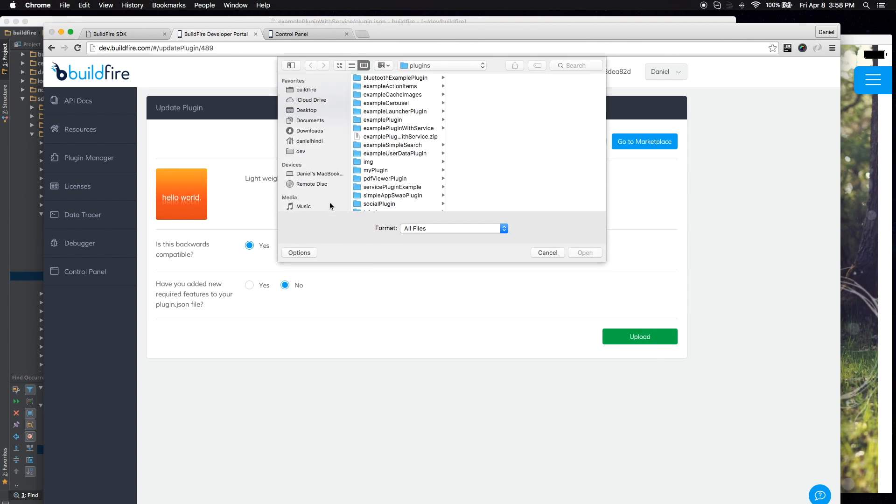
left_click(583, 252)
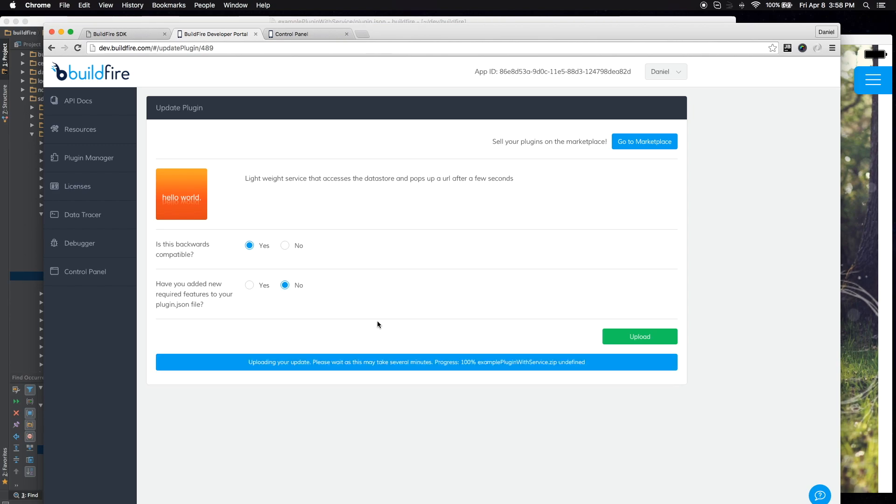
mouse_move(419, 375)
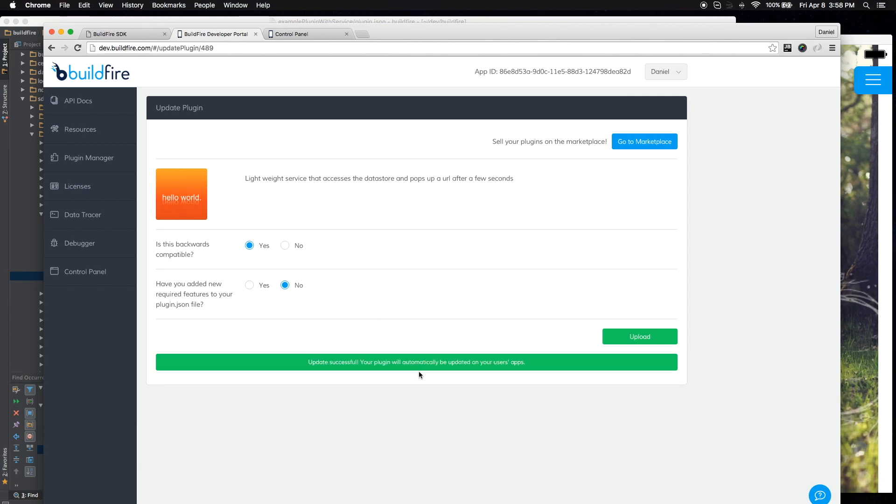
mouse_move(330, 225)
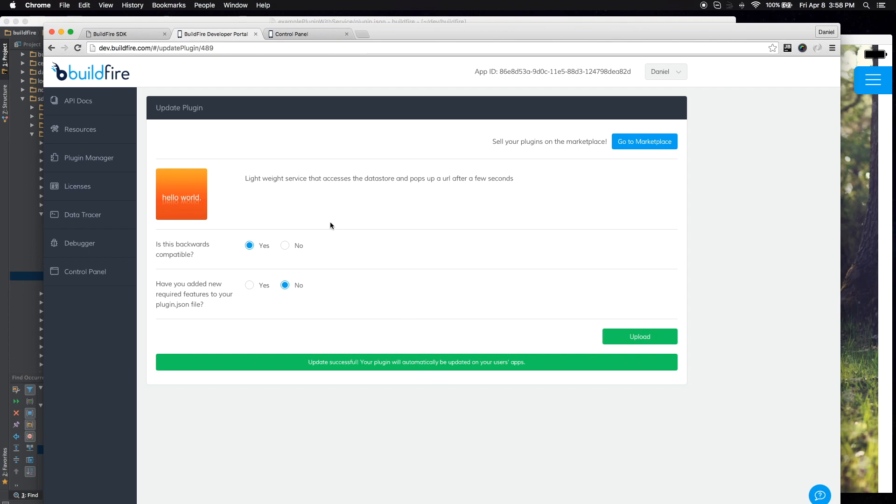
left_click(89, 158)
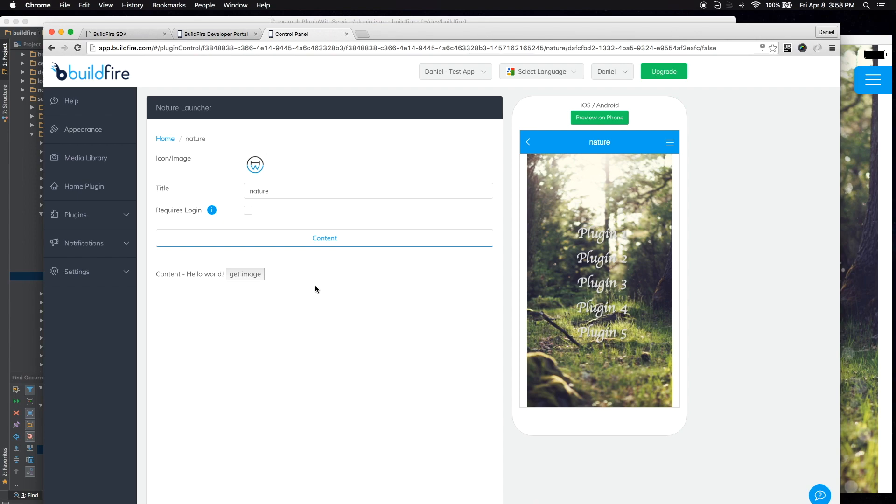
mouse_move(323, 302)
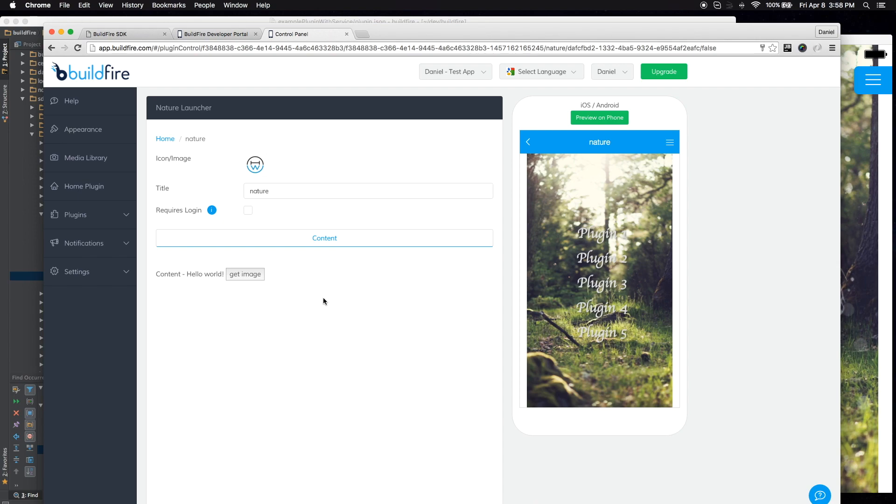
mouse_move(293, 311)
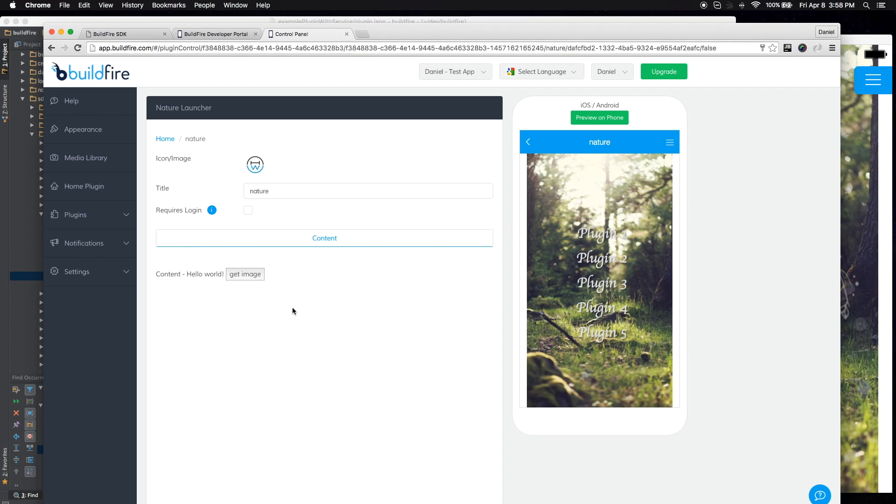
- Add the service example plugin from Add Plugin, titling the instance 'service 1'
left_click(76, 214)
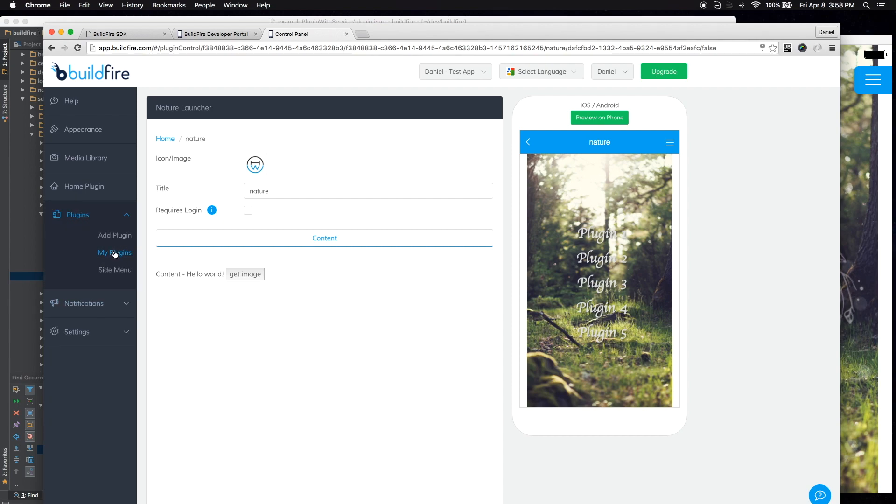
left_click(115, 235)
type("service")
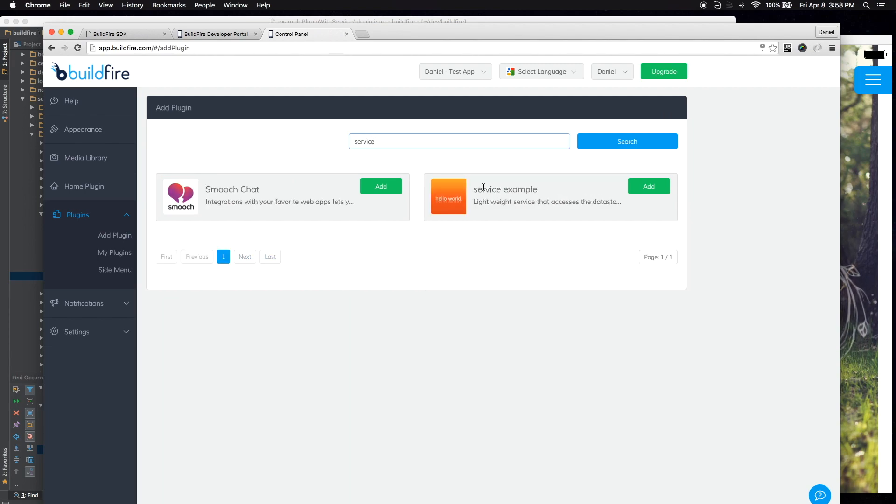
double_click(505, 189)
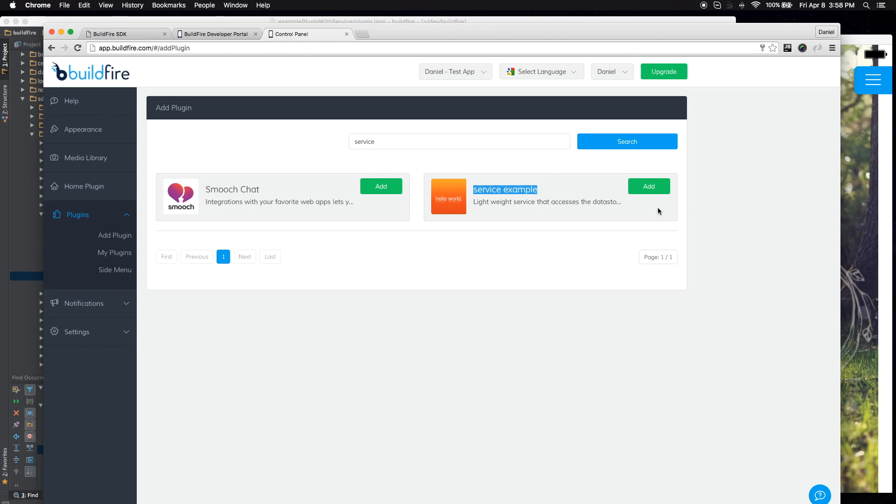
left_click(649, 186)
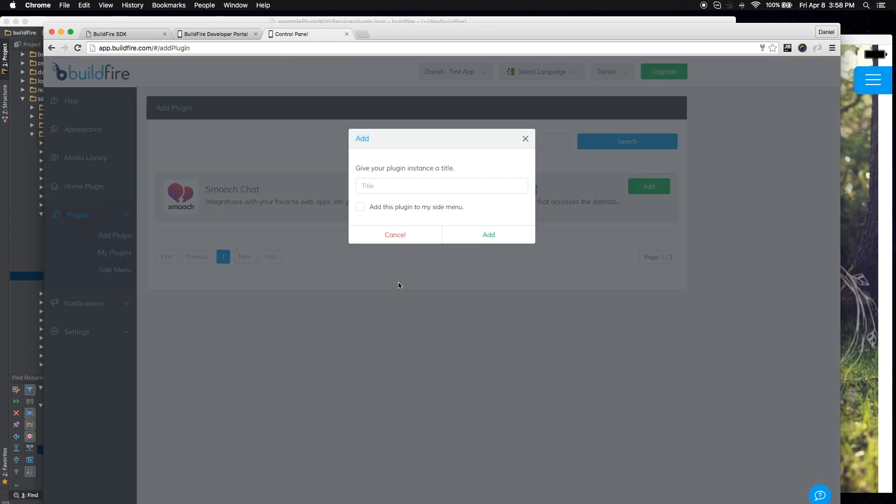
type("service 1")
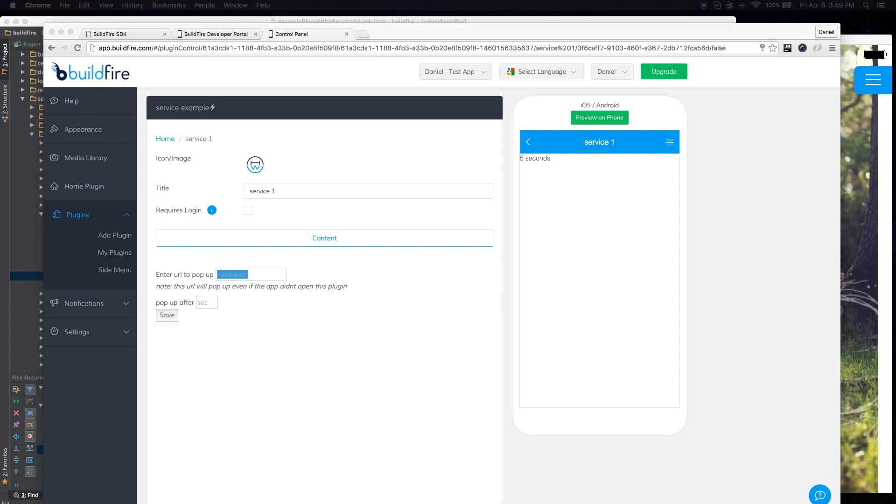
mouse_move(305, 264)
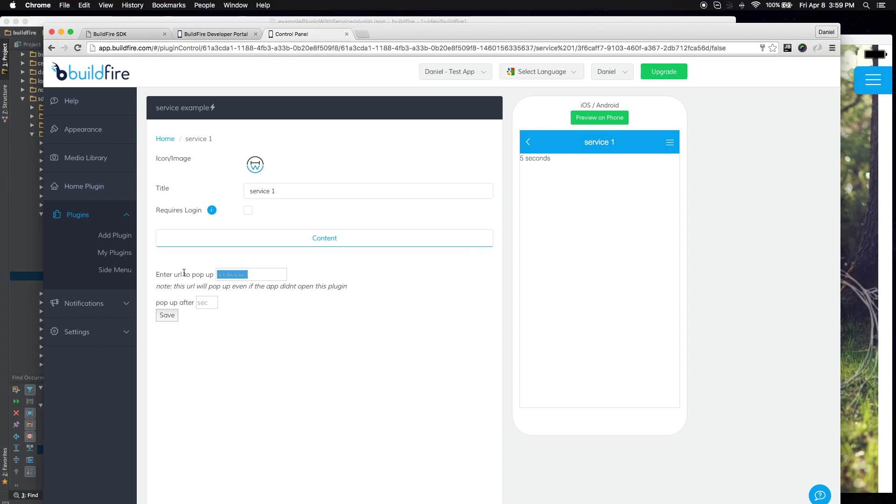
- Pop up a media.giphy.com GIF after 5 seconds, then close the GIF preview
type("https://media.giphy.co")
left_click(207, 303)
type("5")
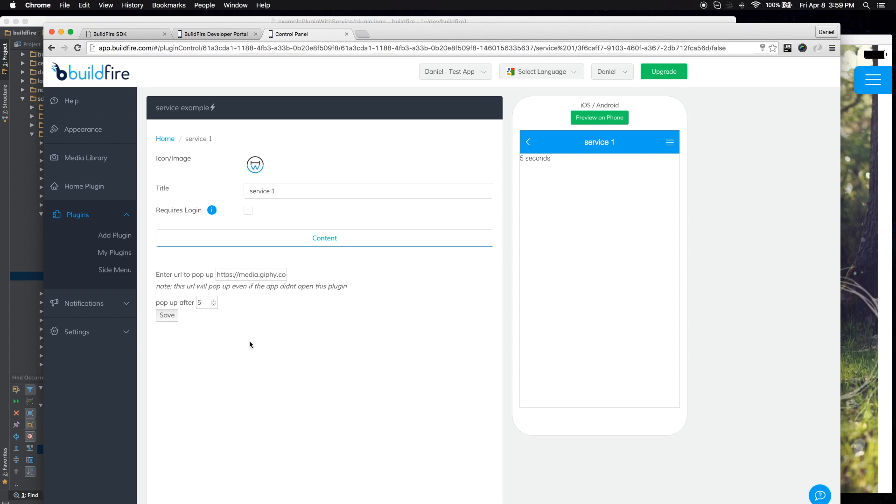
left_click(167, 315)
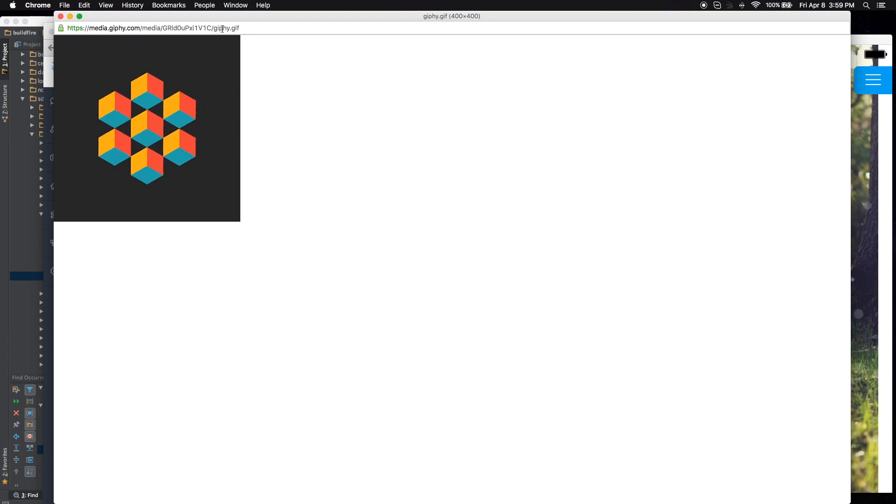
left_click(307, 33)
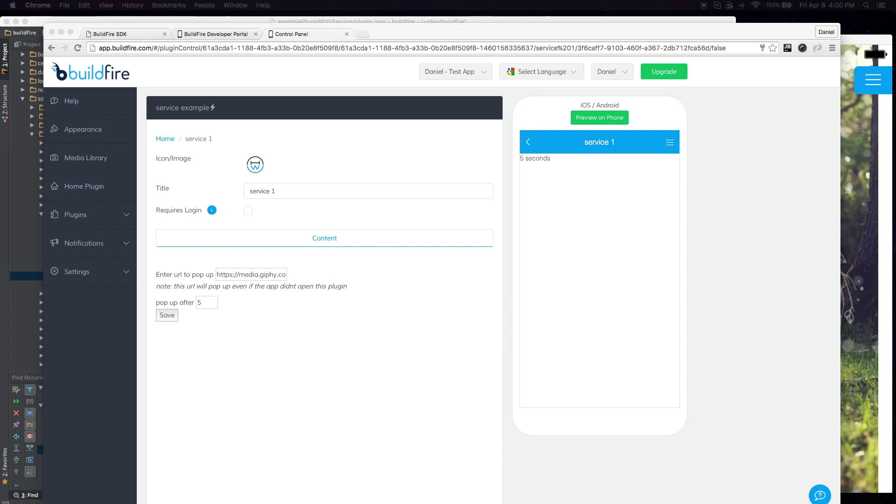
mouse_move(703, 178)
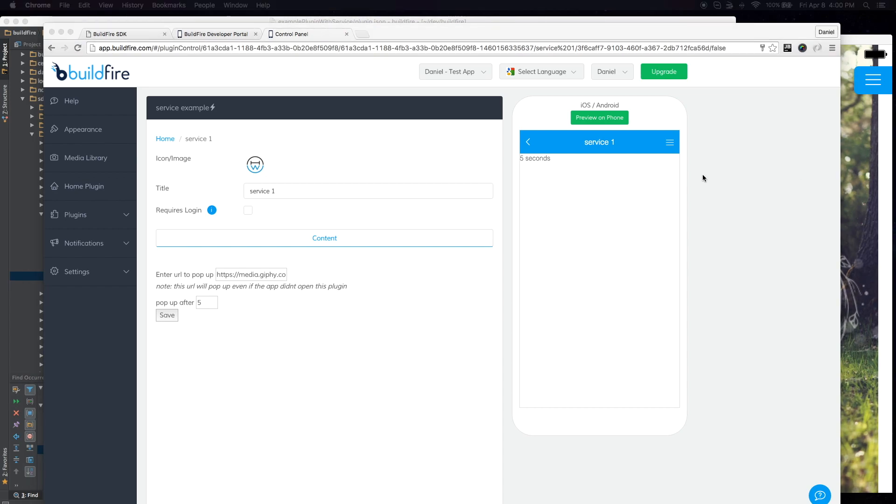
mouse_move(728, 234)
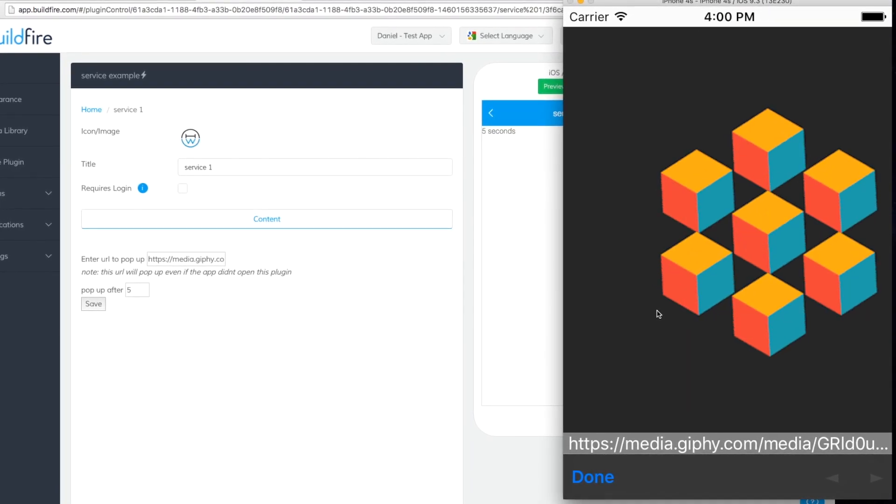
- Dismiss the popped-up giphy GIF in the iOS Simulator, returning to the Plugin 1–5 launcher
left_click(593, 476)
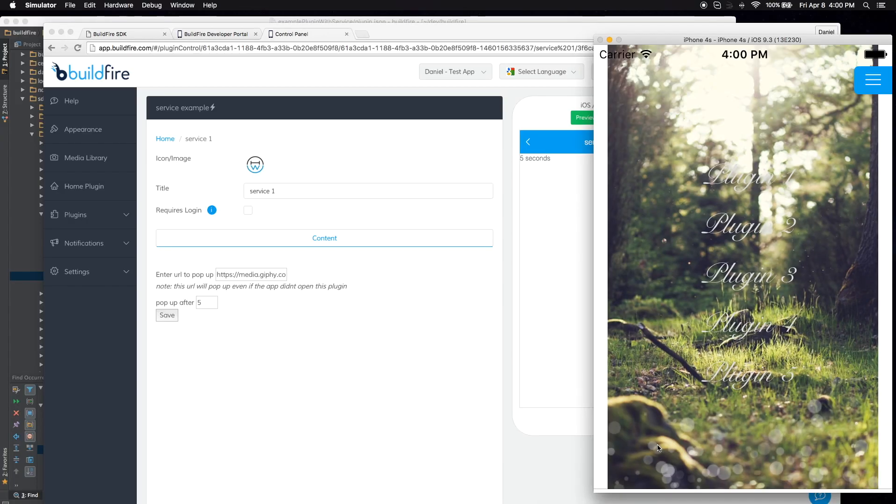
mouse_move(762, 258)
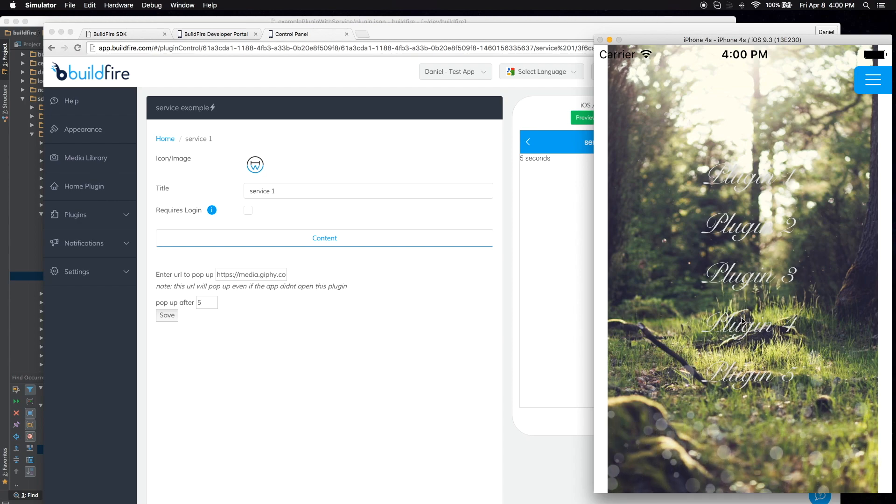
mouse_move(540, 207)
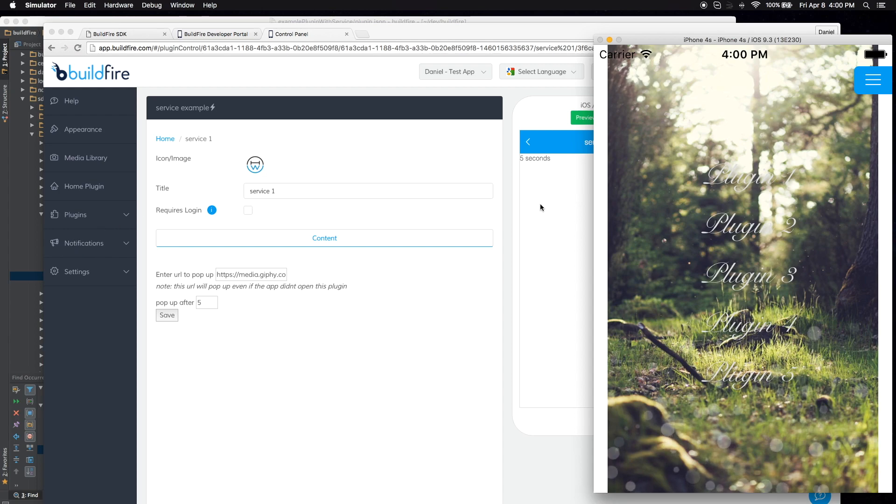